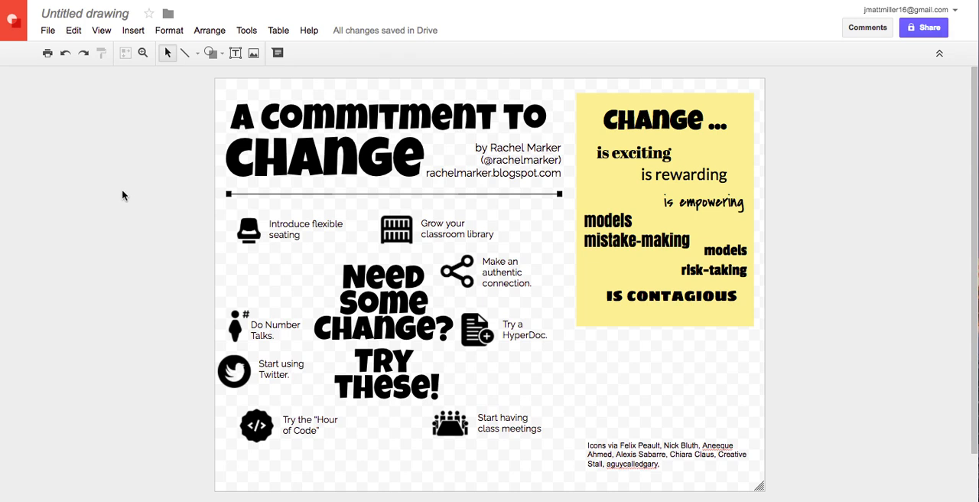
pyautogui.moveTo(123, 195)
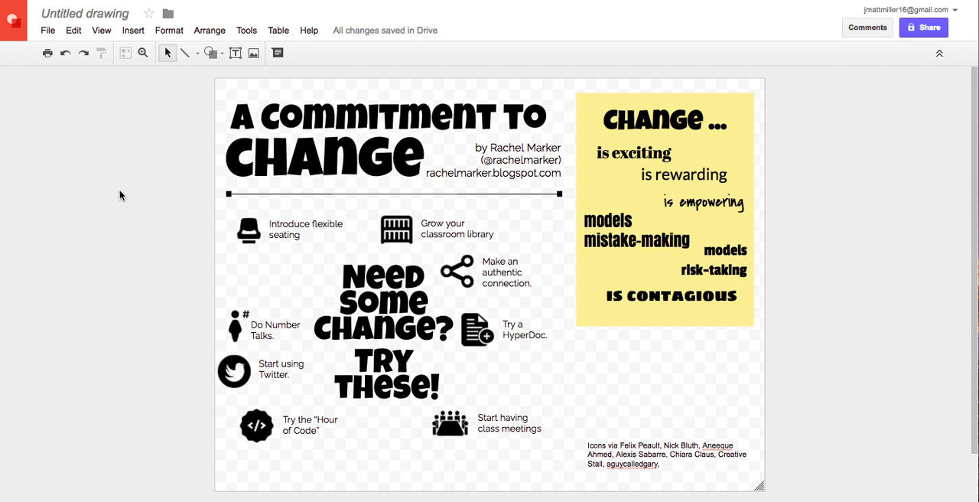
pyautogui.moveTo(150, 225)
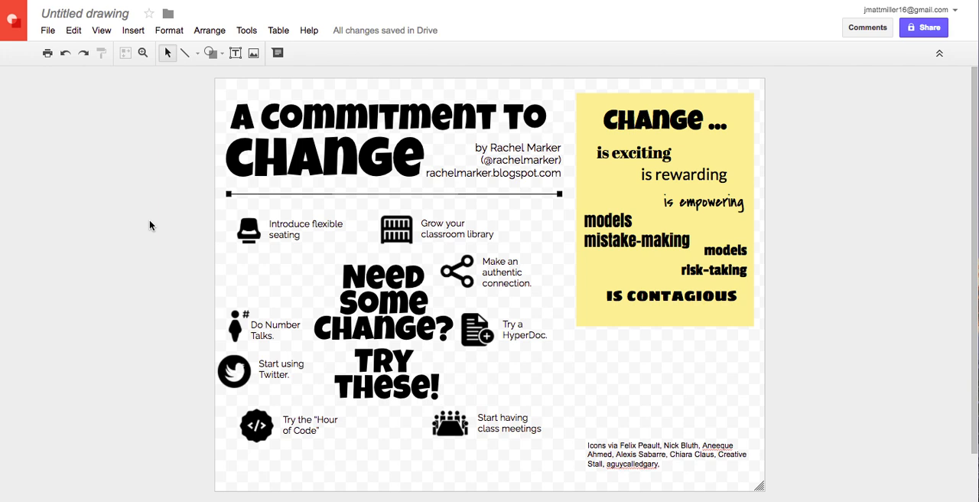
pyautogui.moveTo(154, 179)
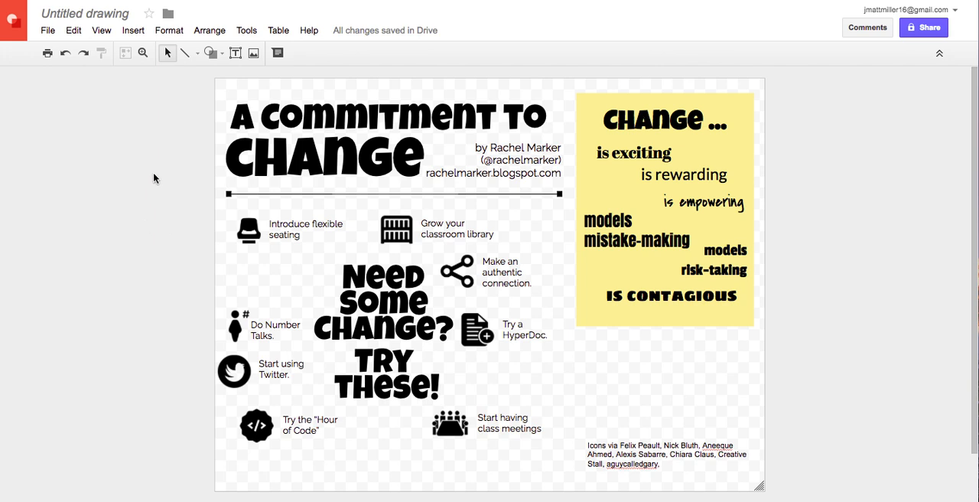
pyautogui.moveTo(125, 218)
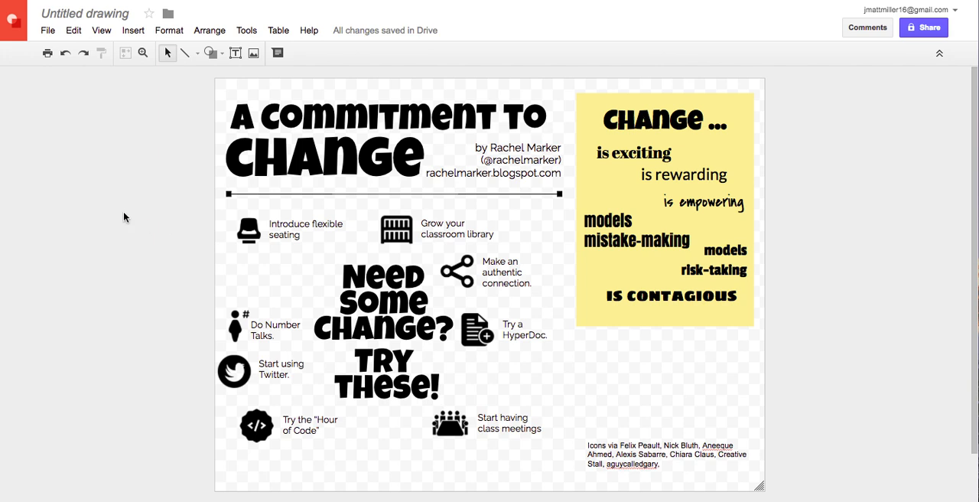
pyautogui.moveTo(112, 152)
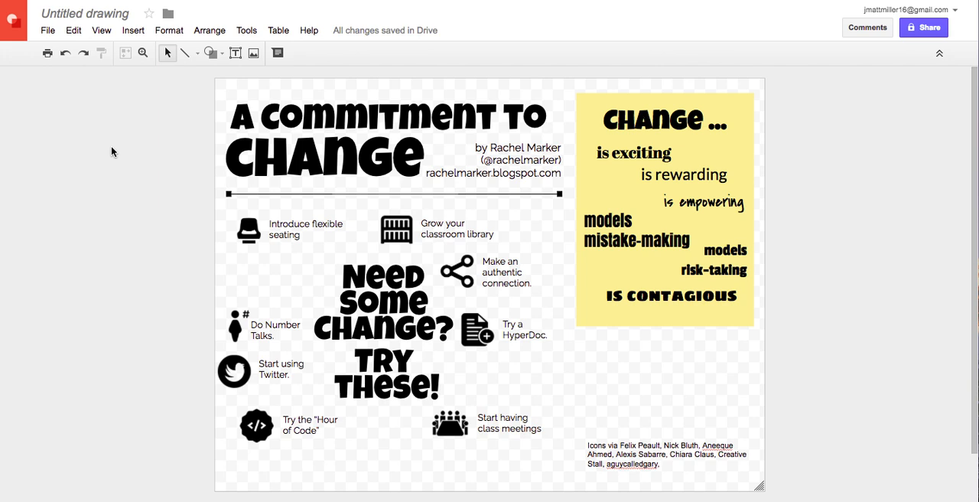
pyautogui.moveTo(321, 116)
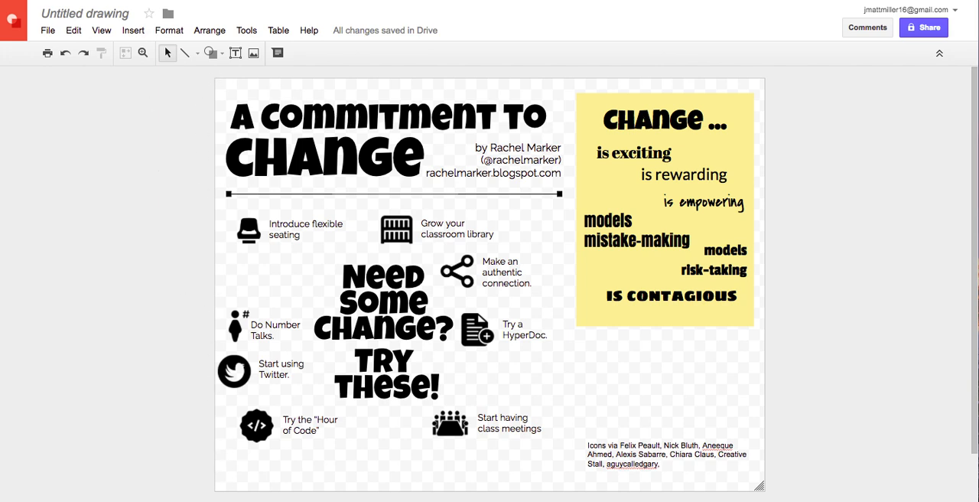
pyautogui.moveTo(151, 172)
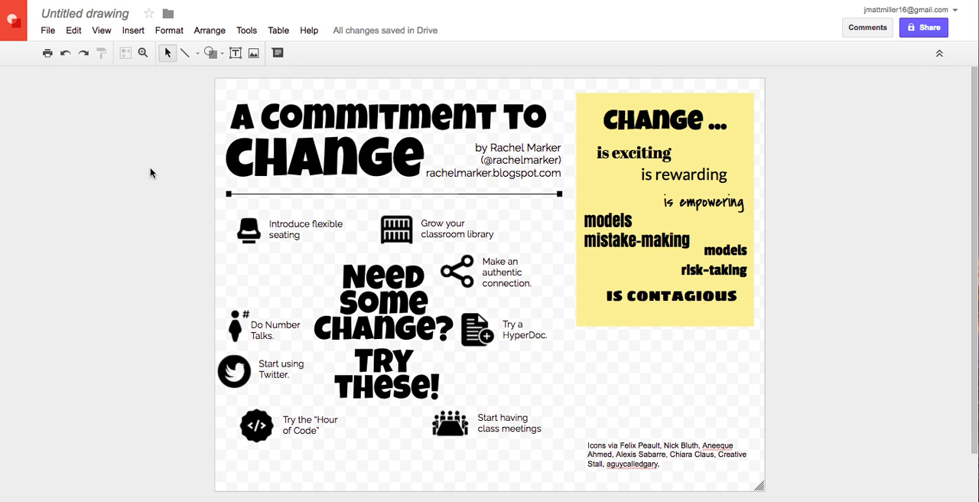
pyautogui.moveTo(116, 122)
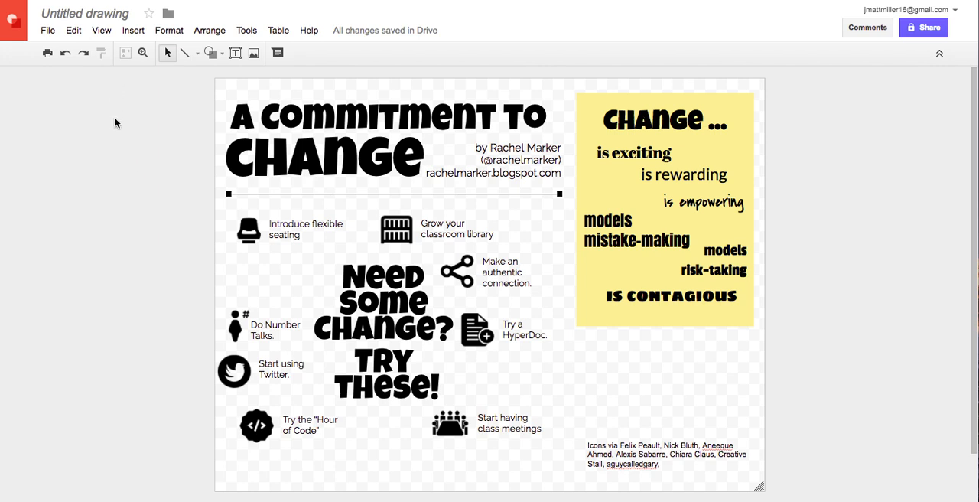
pyautogui.moveTo(109, 205)
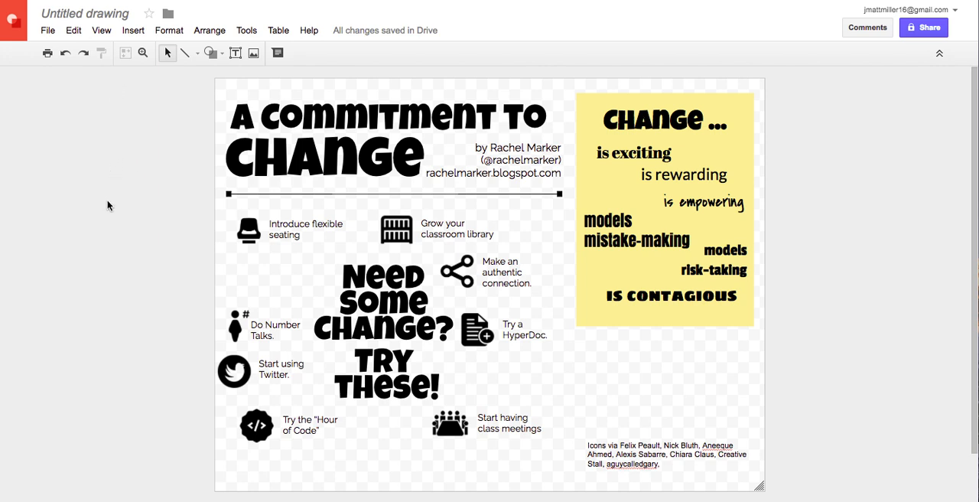
pyautogui.moveTo(123, 191)
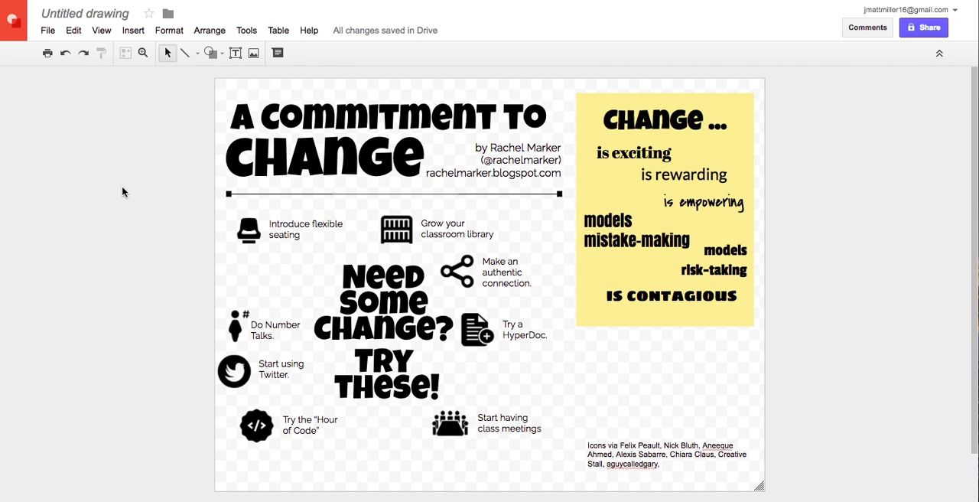
pyautogui.moveTo(129, 189)
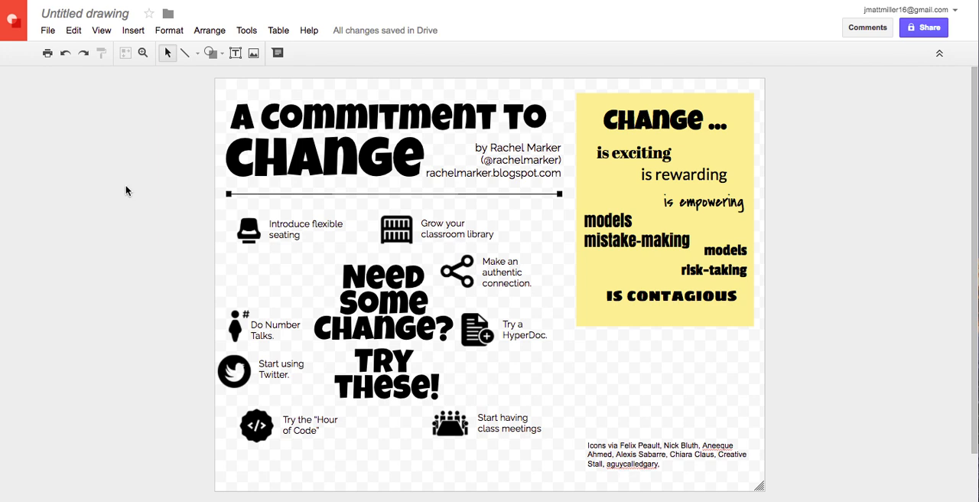
pyautogui.moveTo(121, 197)
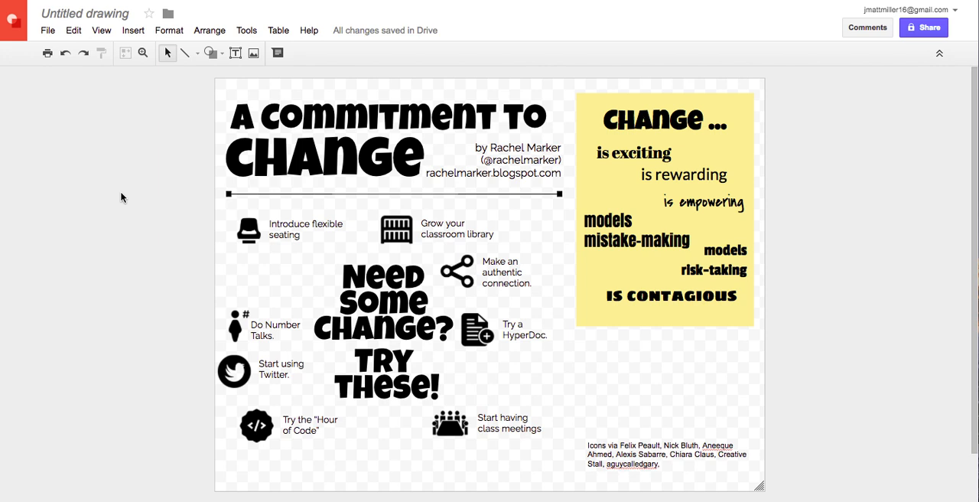
pyautogui.moveTo(102, 232)
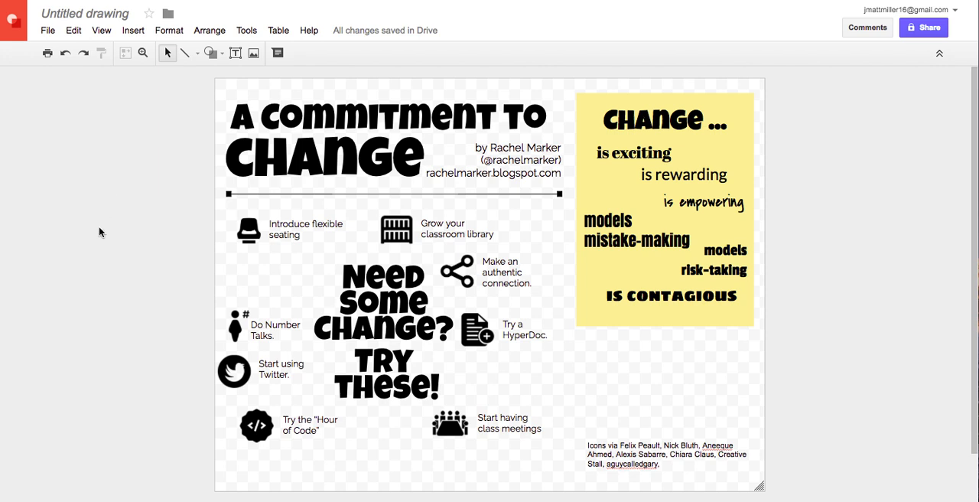
pyautogui.moveTo(96, 235)
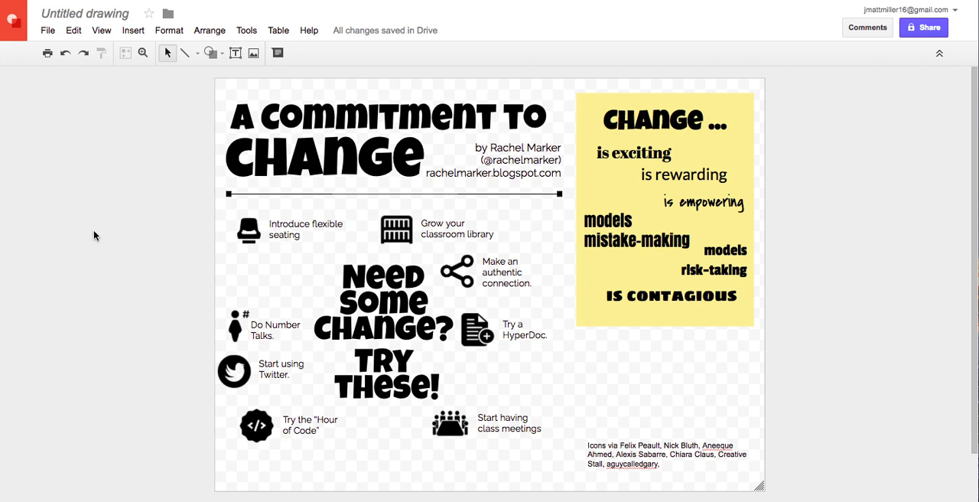
pyautogui.moveTo(89, 243)
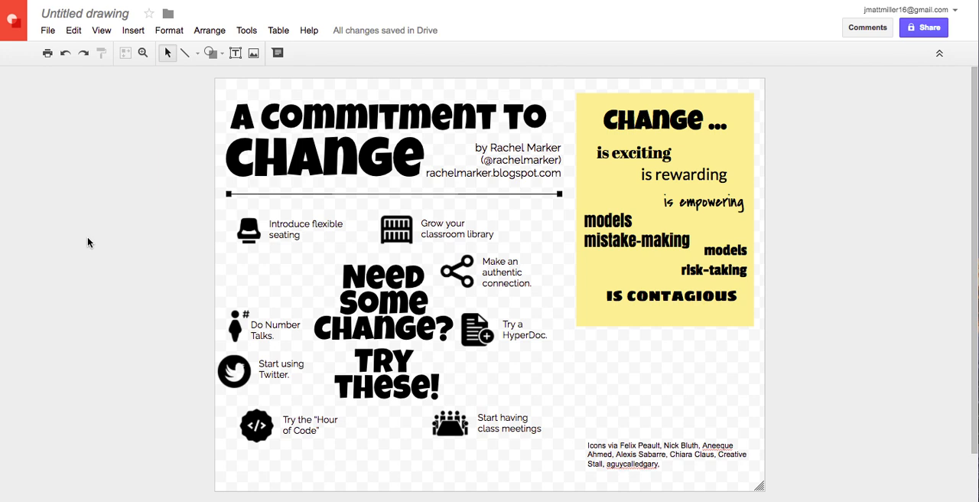
pyautogui.moveTo(125, 190)
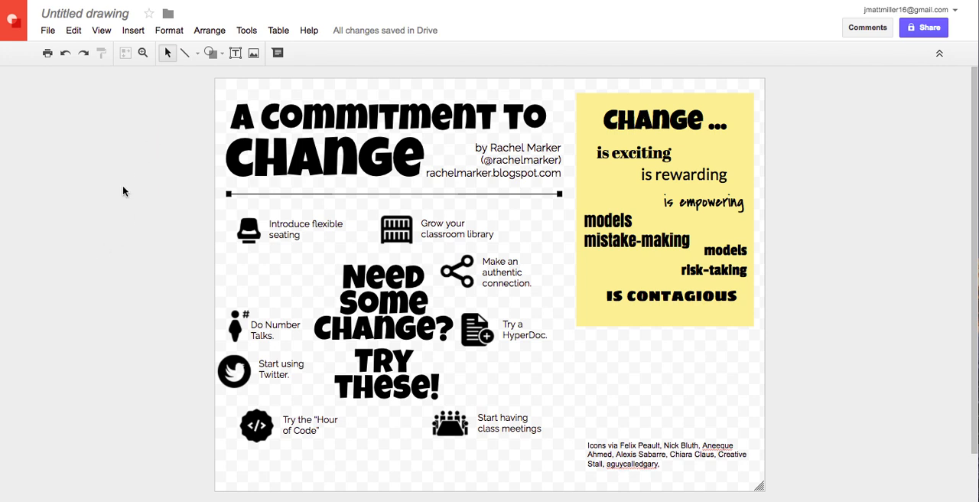
pyautogui.moveTo(313, 370)
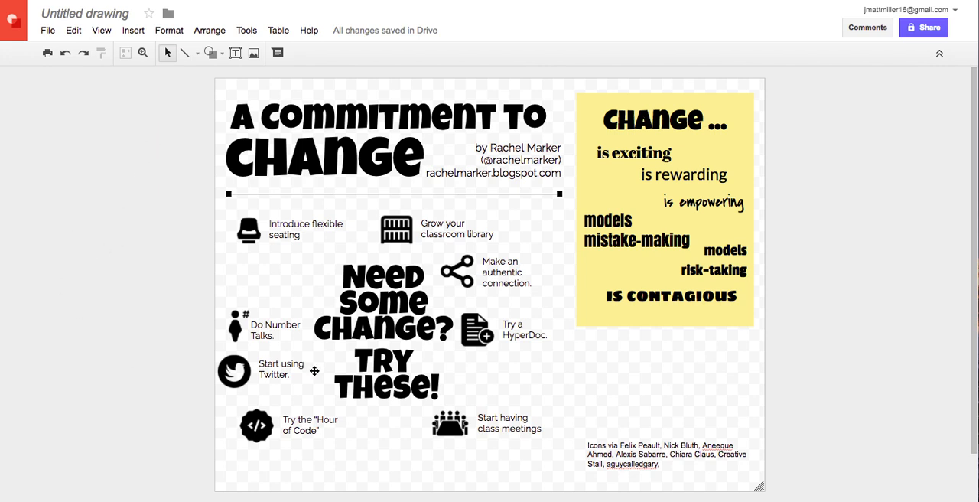
pyautogui.moveTo(859, 229)
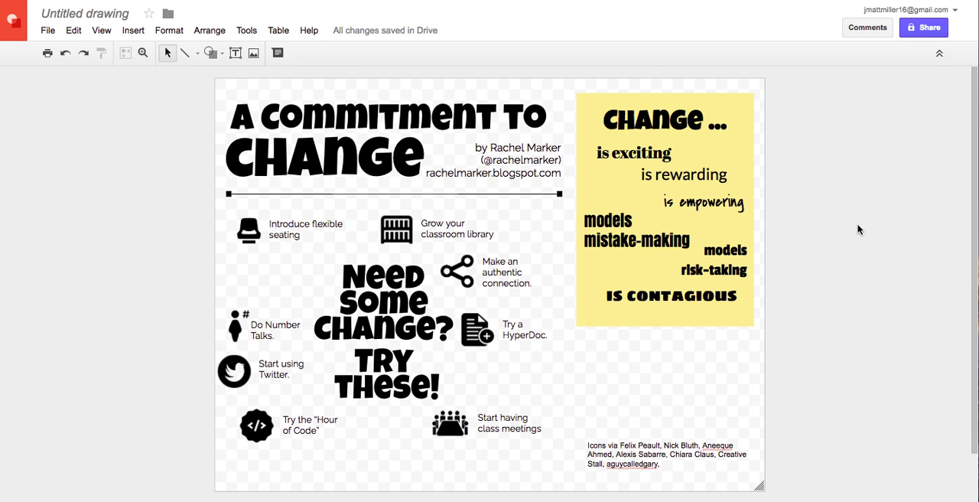
pyautogui.moveTo(845, 241)
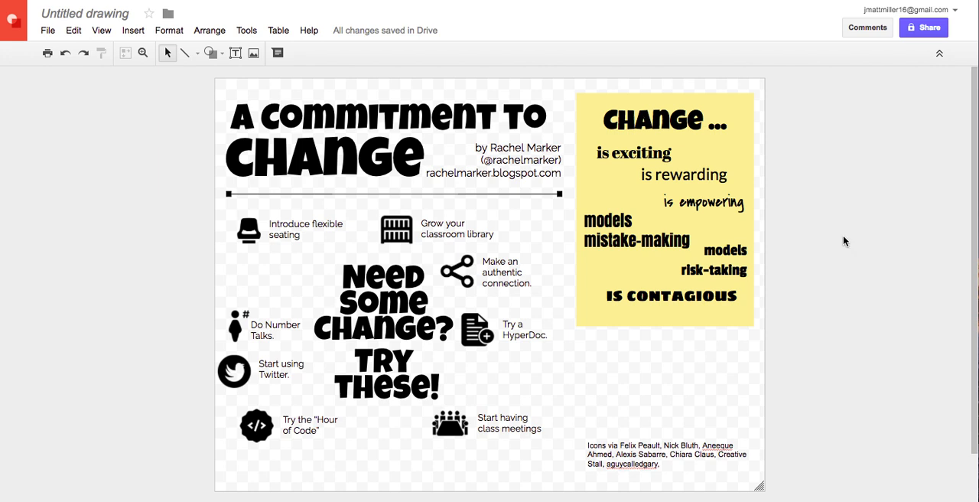
pyautogui.moveTo(153, 169)
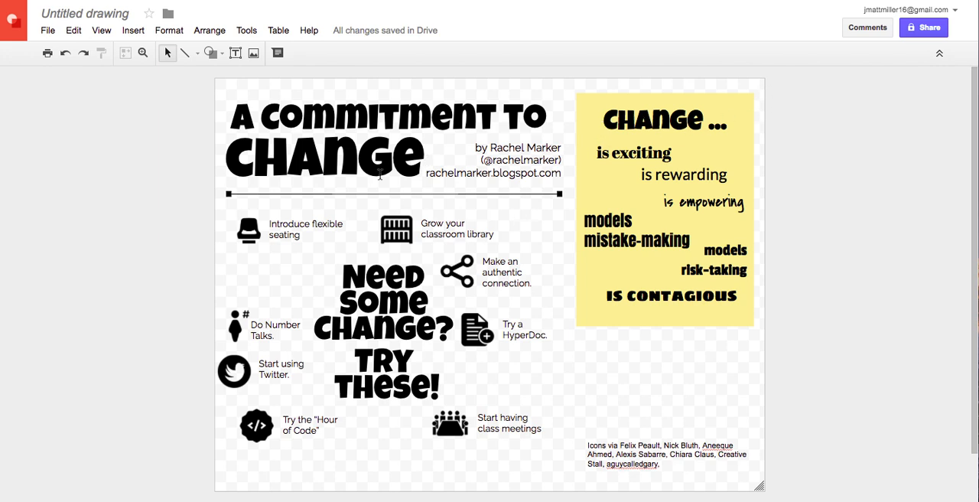
pyautogui.moveTo(290, 132)
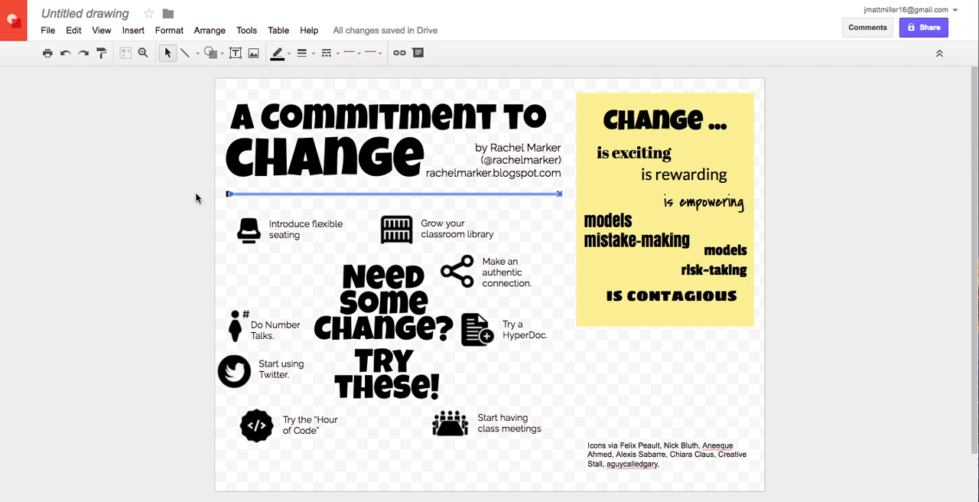
pyautogui.moveTo(172, 205)
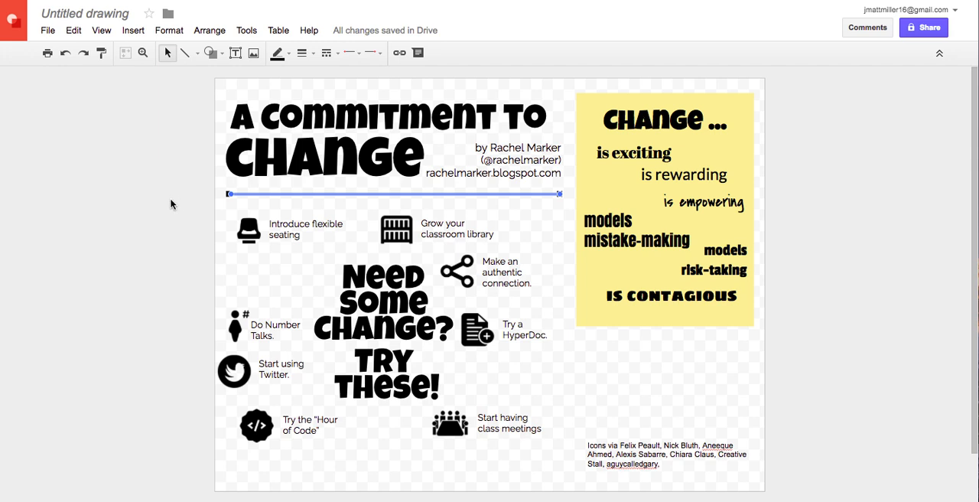
# Give the title divider line square end markers and fit the whole drawing in view
pyautogui.click(361, 52)
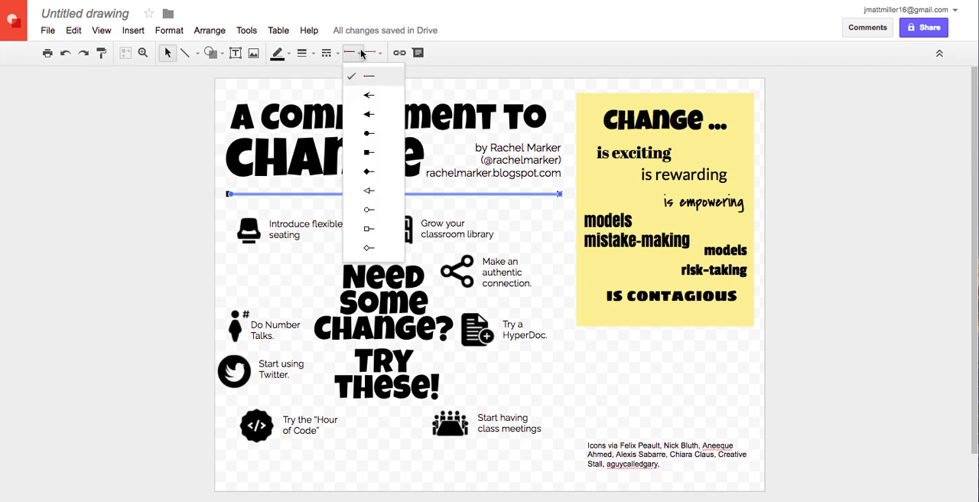
pyautogui.moveTo(371, 153)
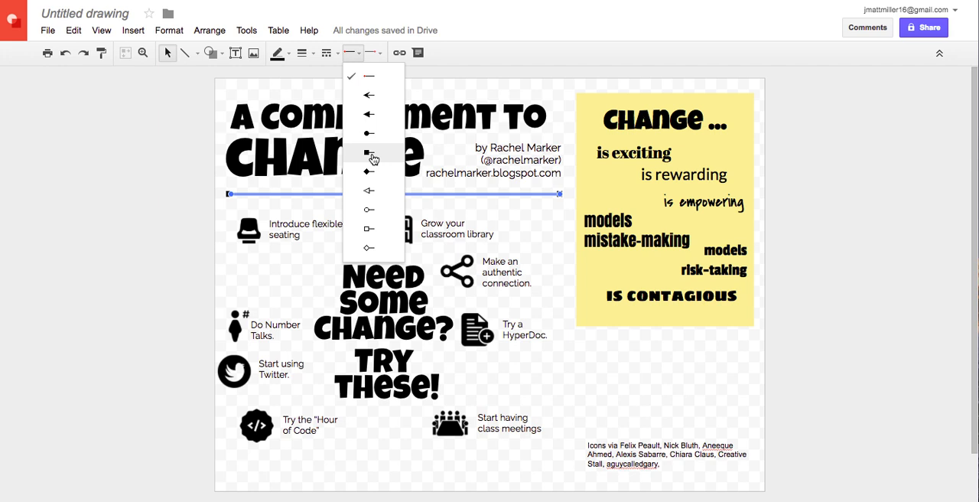
pyautogui.moveTo(369, 153)
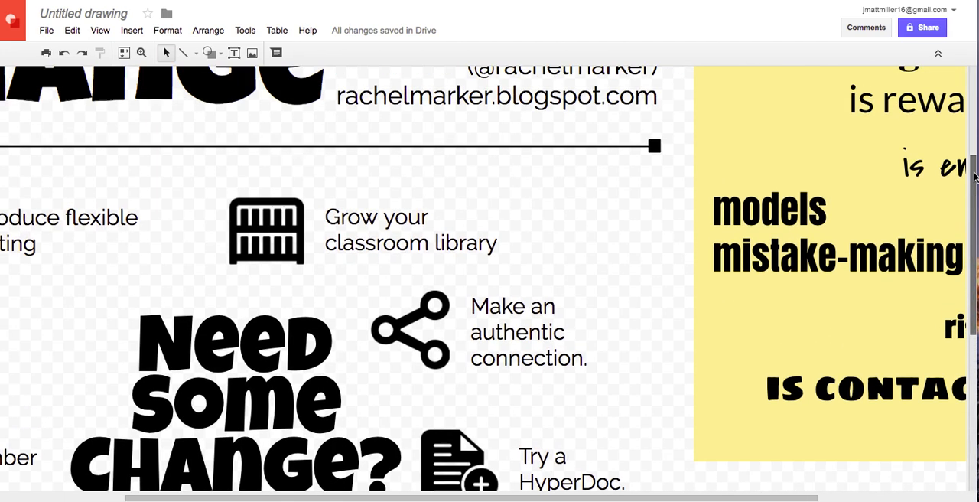
pyautogui.click(654, 145)
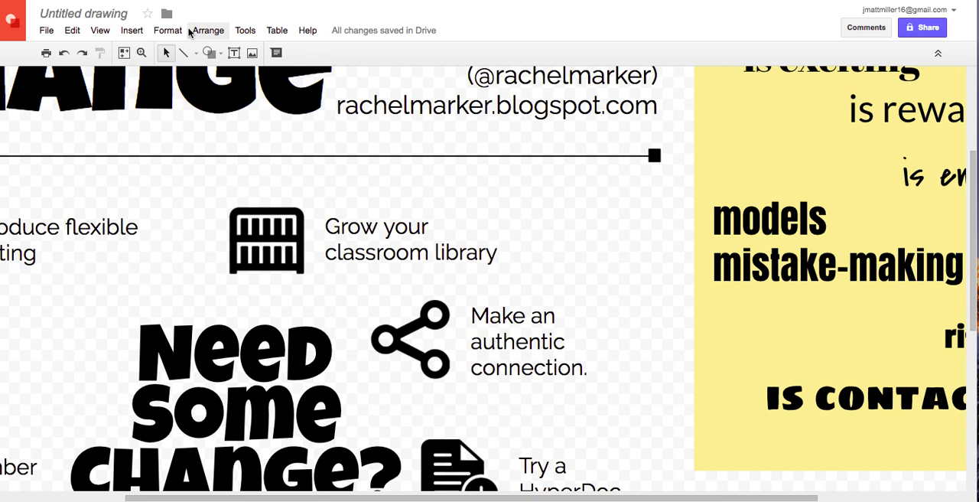
pyautogui.click(100, 30)
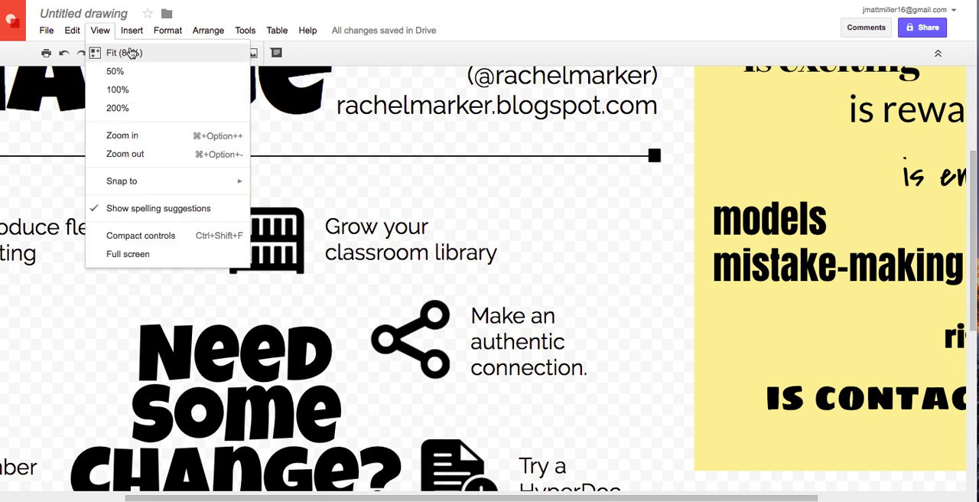
pyautogui.click(124, 52)
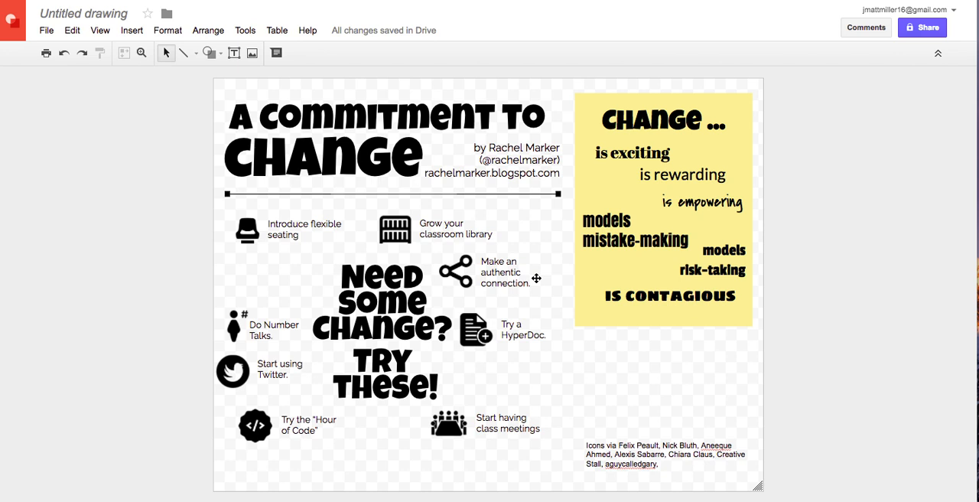
pyautogui.moveTo(286, 403)
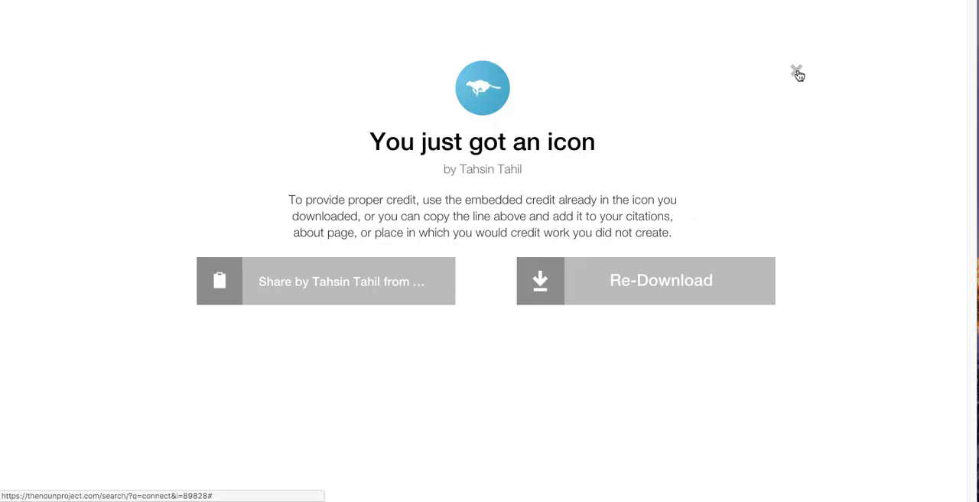
# Dismiss the download confirmation, search The Noun Project for 'seating', and browse the results
pyautogui.click(798, 74)
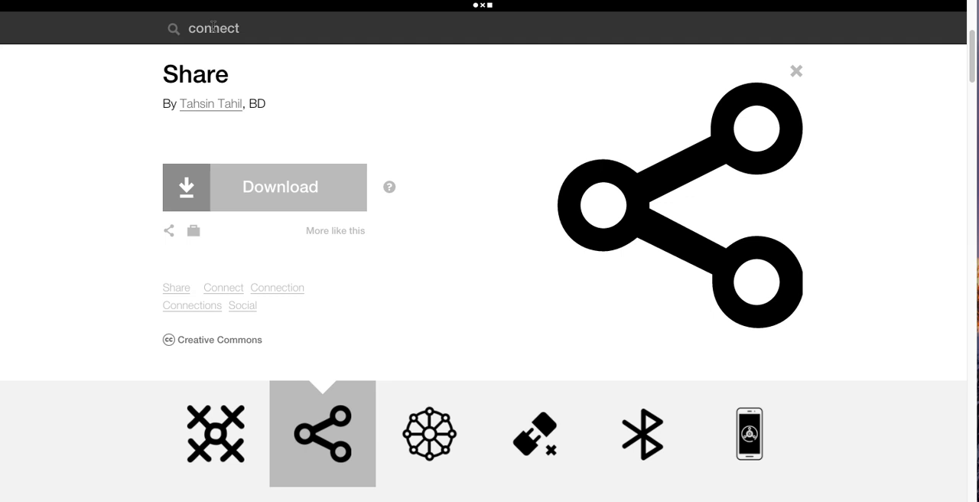
pyautogui.write('s')
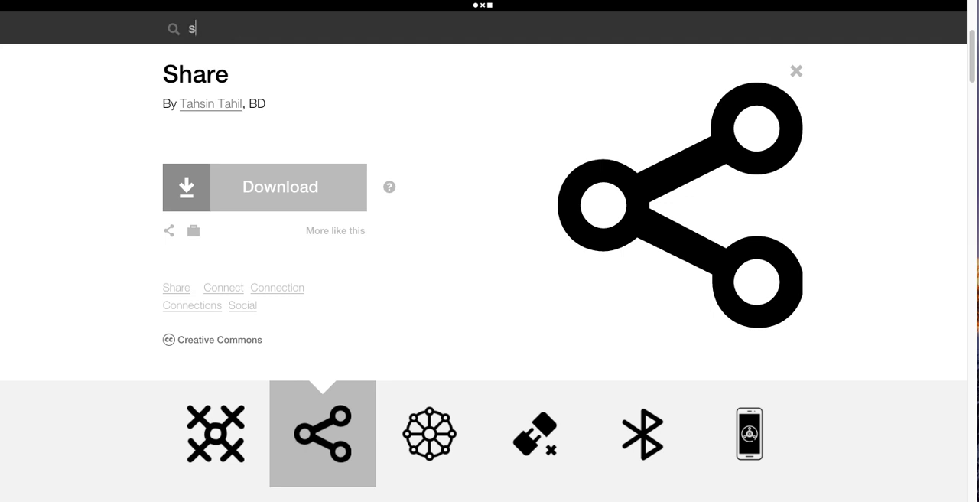
pyautogui.write('eating')
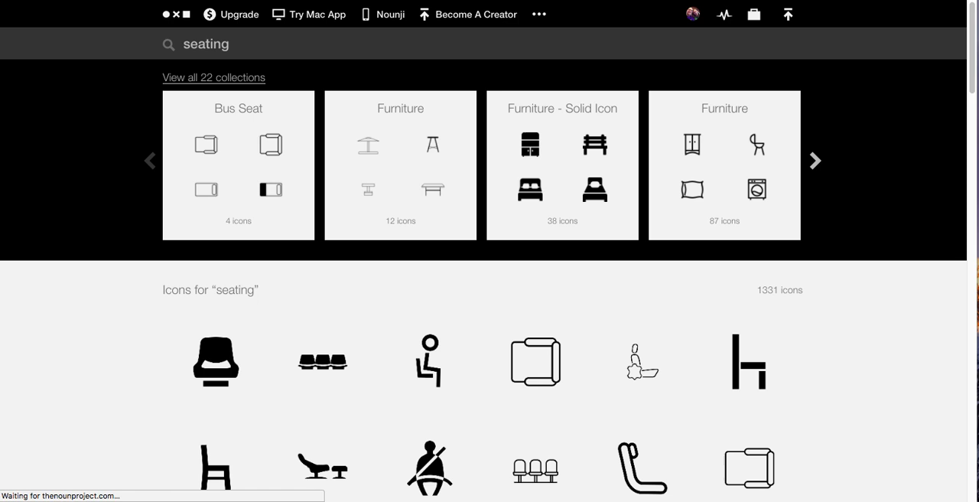
pyautogui.scroll(-3)
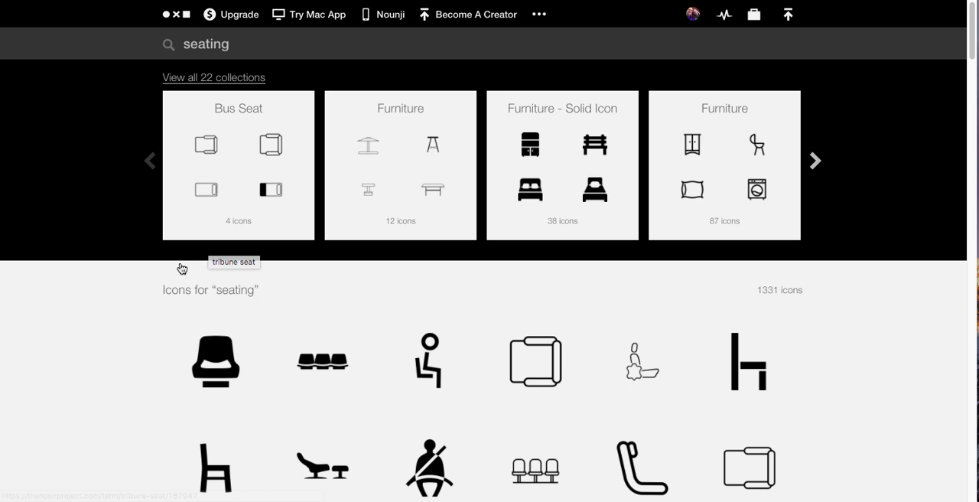
pyautogui.moveTo(237, 356)
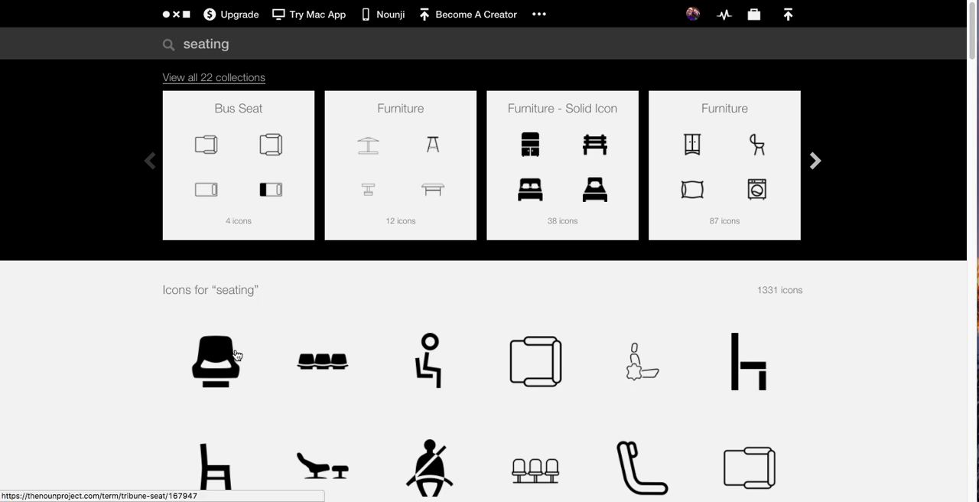
# Download the Tribune Seat icon as a Creative Commons PNG and return to the drawing
pyautogui.click(215, 360)
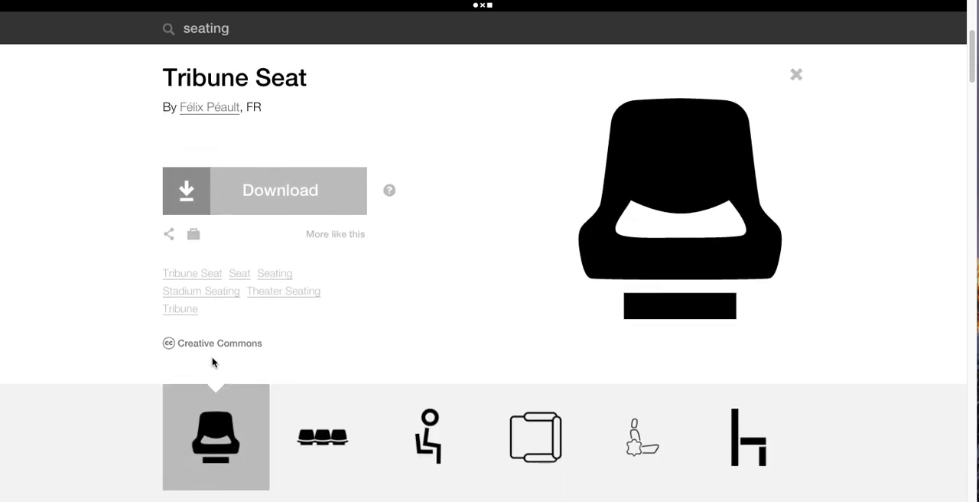
pyautogui.click(279, 190)
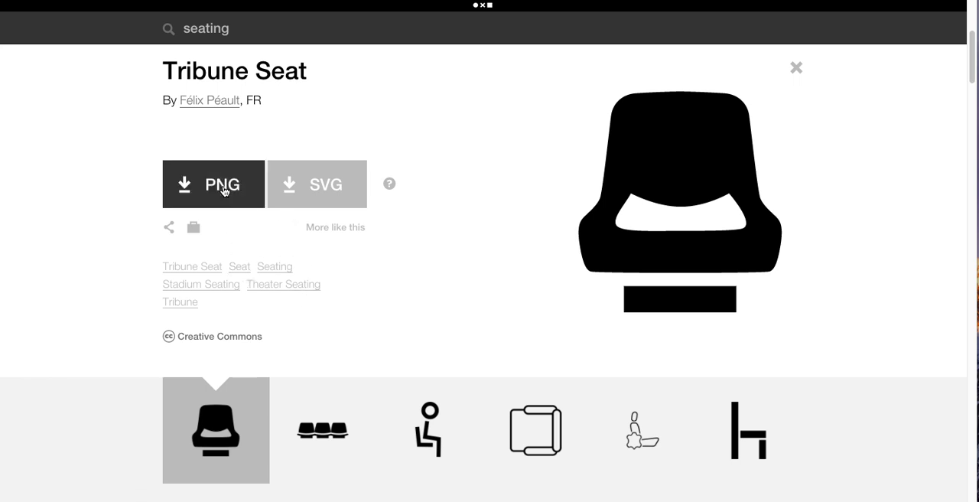
pyautogui.moveTo(232, 199)
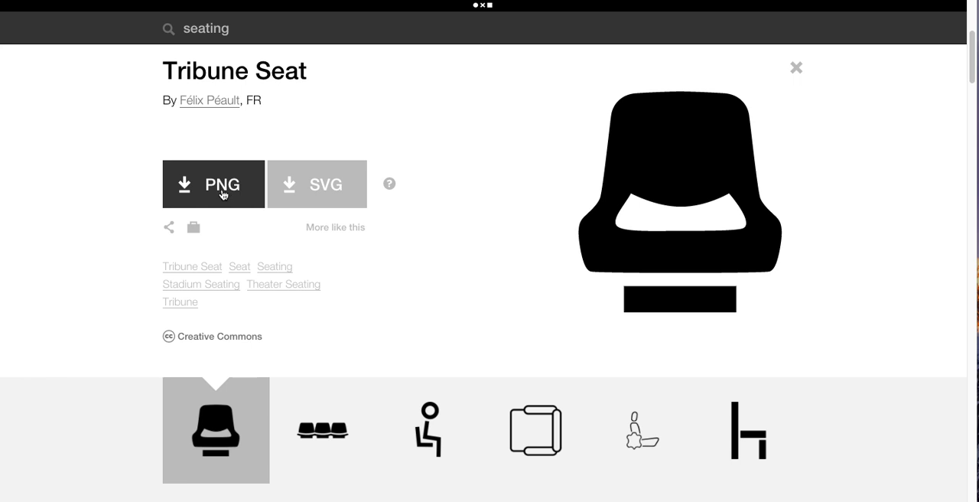
pyautogui.click(212, 184)
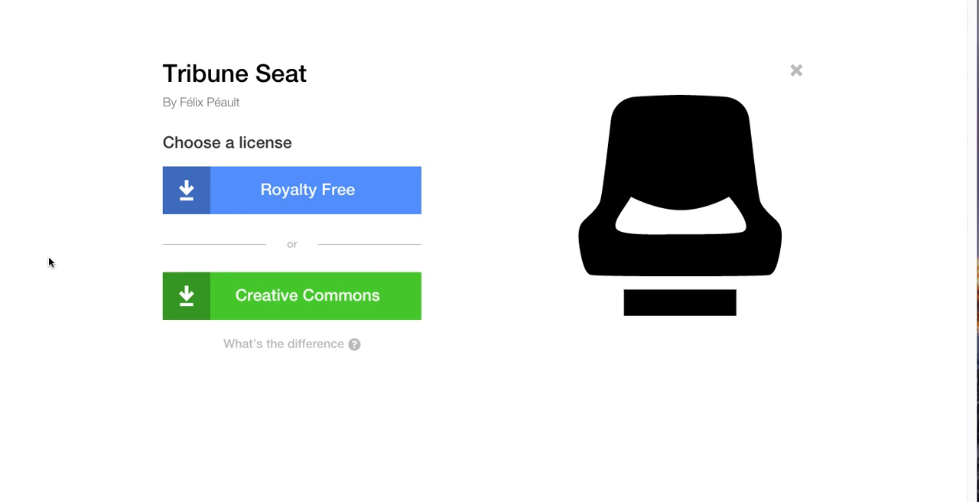
pyautogui.moveTo(42, 264)
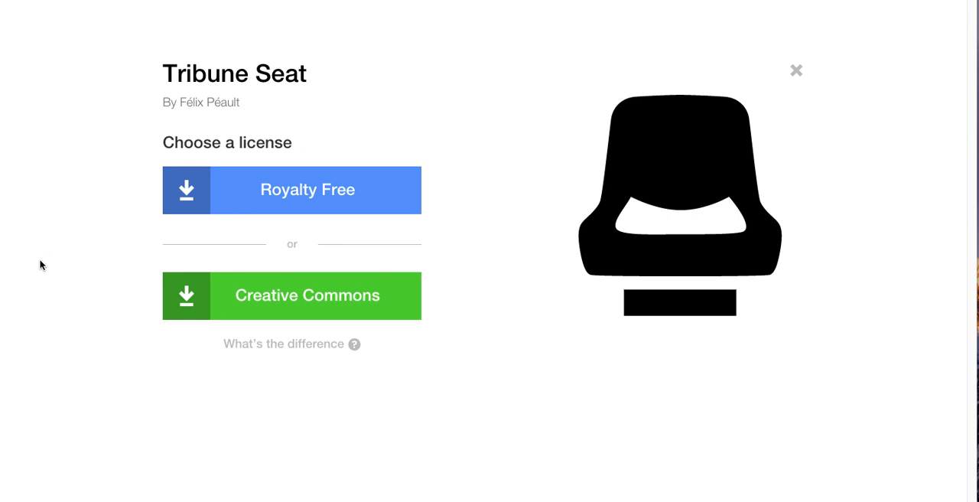
pyautogui.moveTo(89, 286)
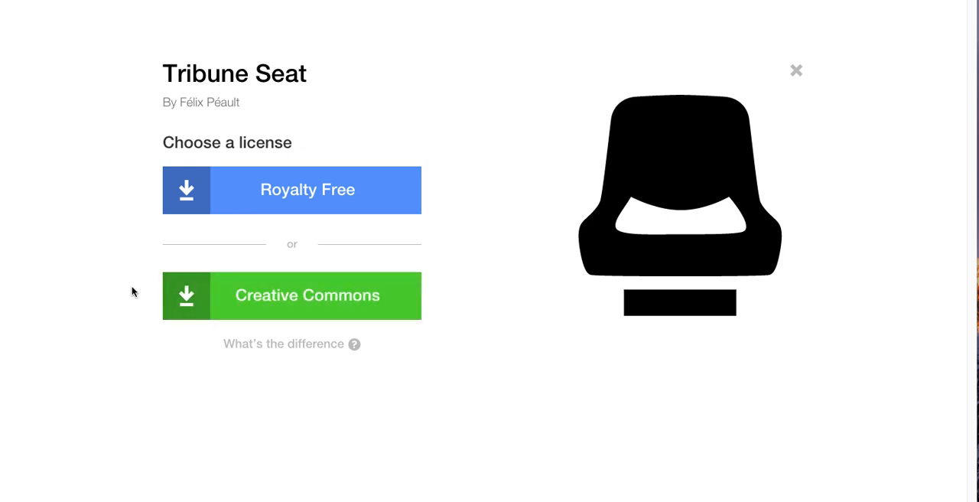
pyautogui.moveTo(153, 214)
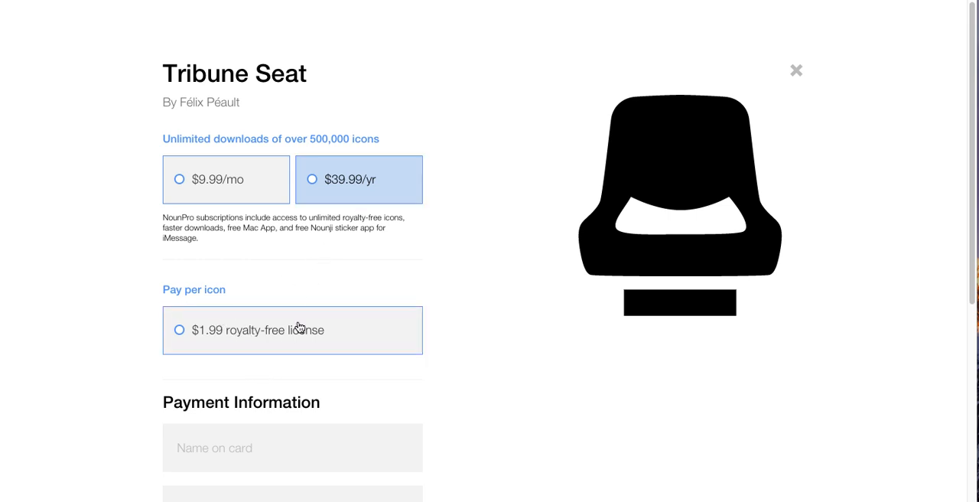
pyautogui.scroll(-3)
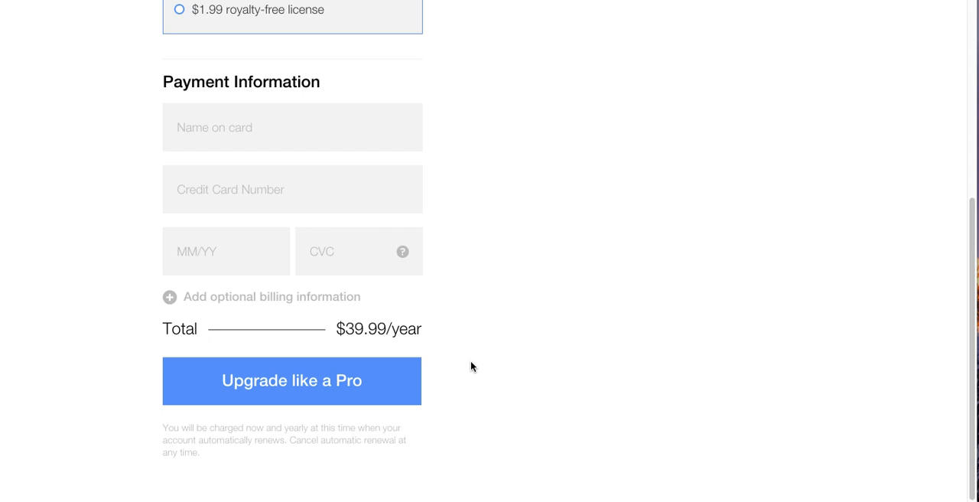
pyautogui.scroll(3)
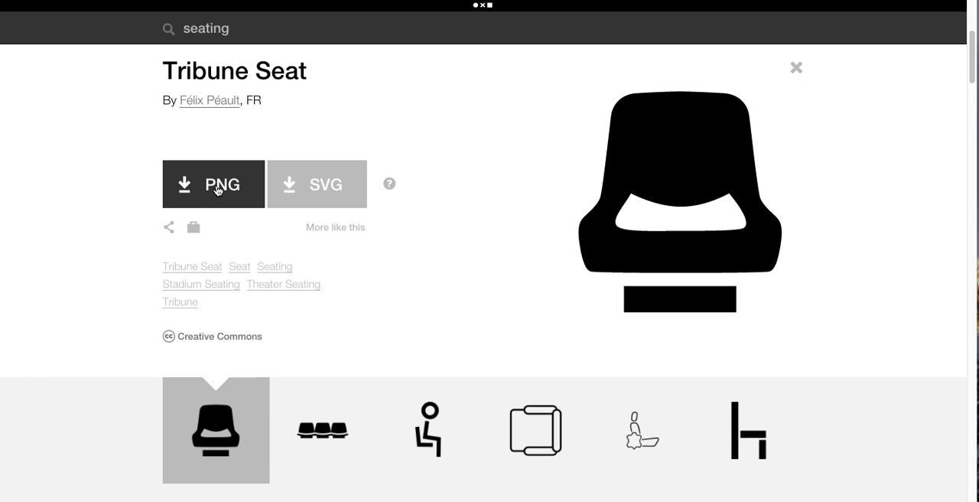
pyautogui.click(213, 184)
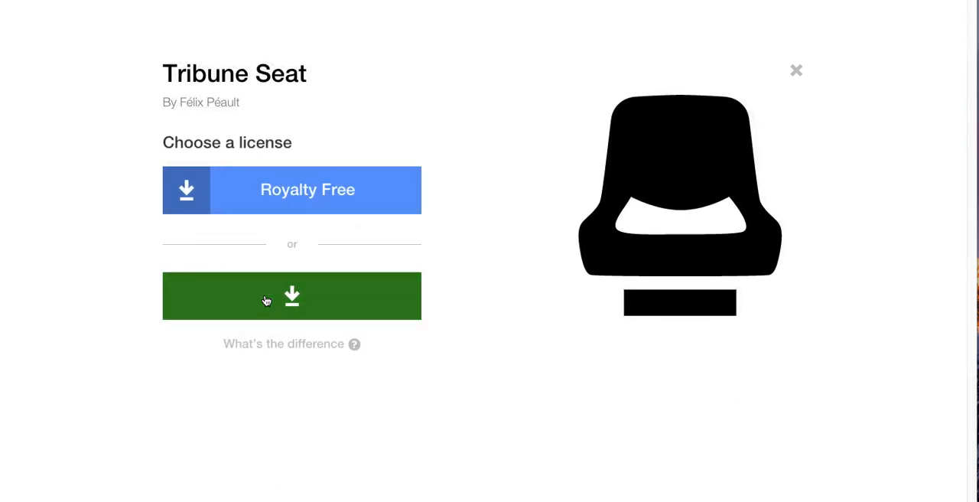
pyautogui.click(292, 296)
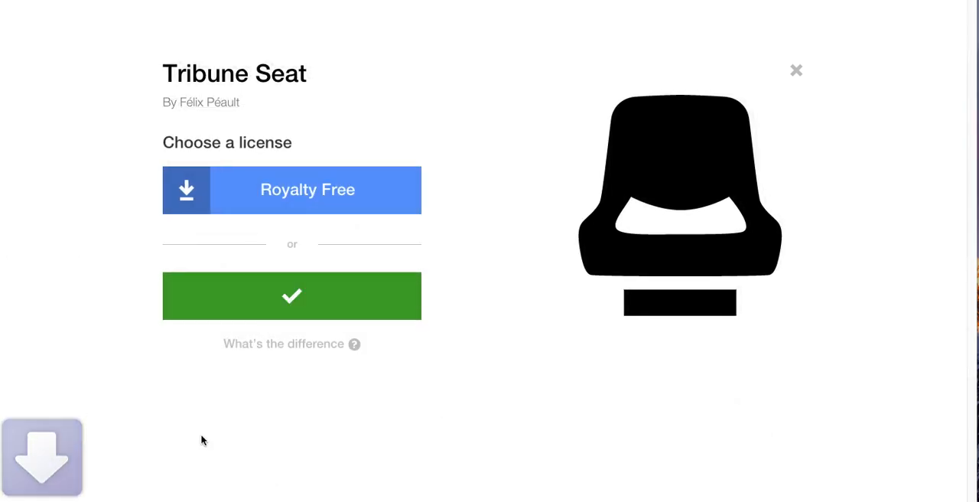
pyautogui.moveTo(144, 128)
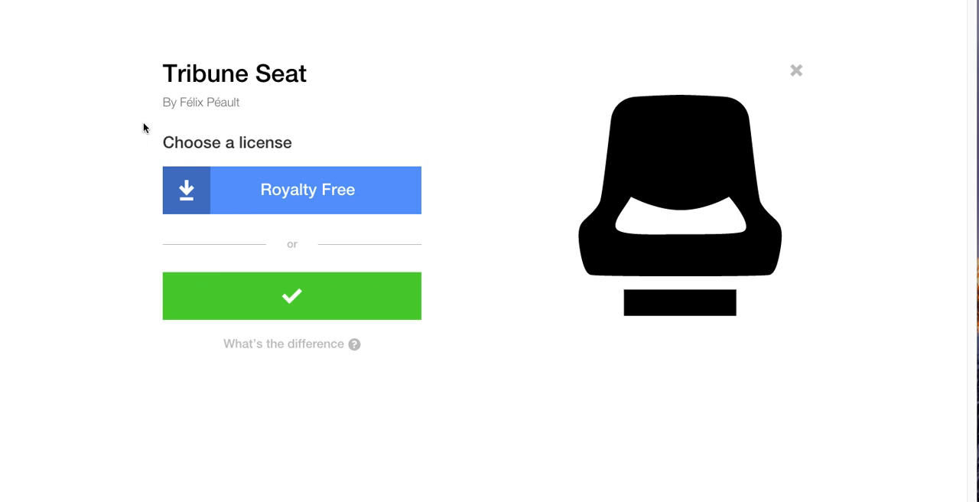
pyautogui.click(292, 295)
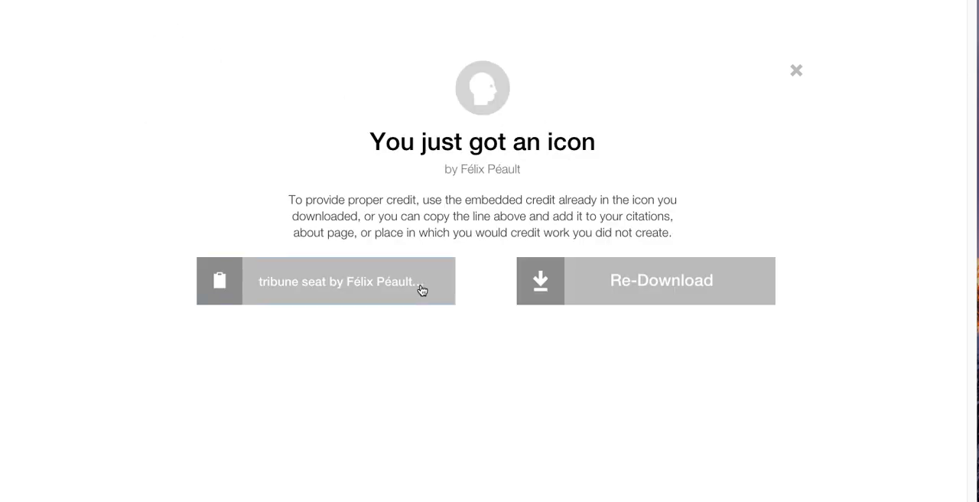
pyautogui.moveTo(312, 158)
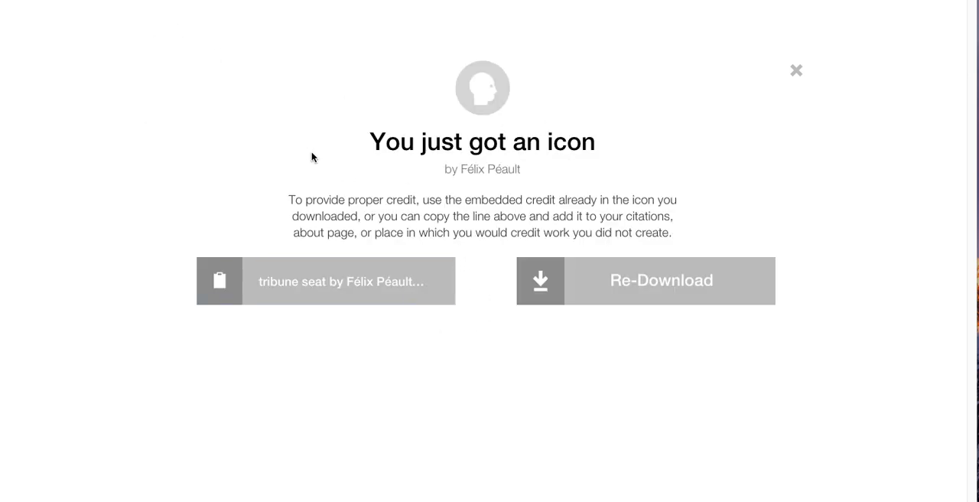
pyautogui.click(796, 70)
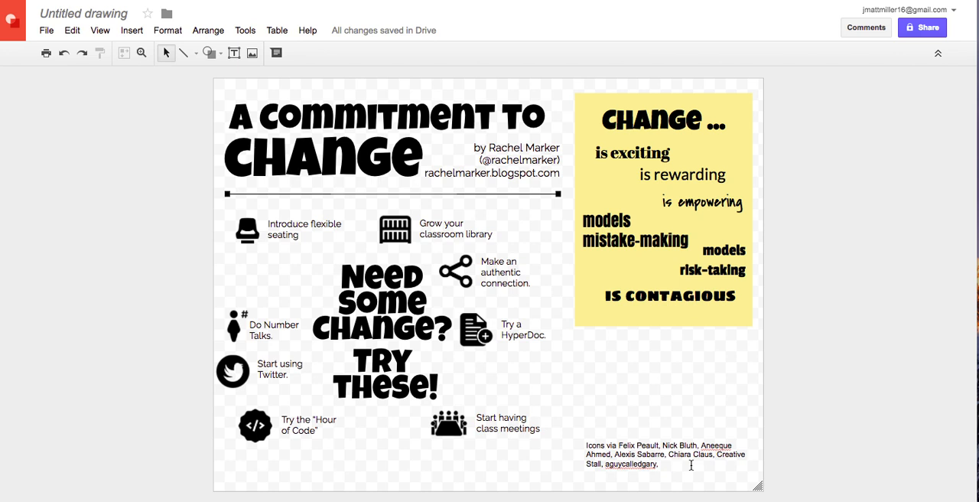
# Change 'via' to 'by' in the credits line and append 'via The Noun Project'
pyautogui.click(669, 459)
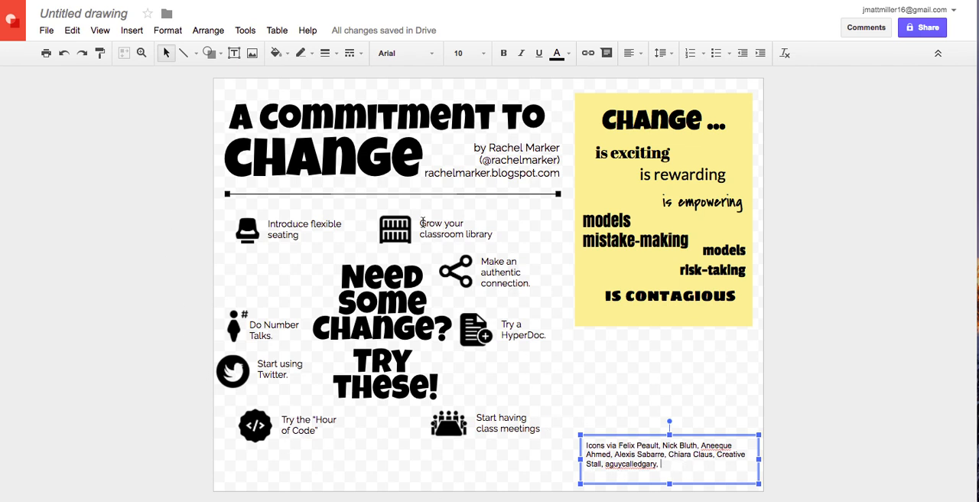
pyautogui.moveTo(681, 469)
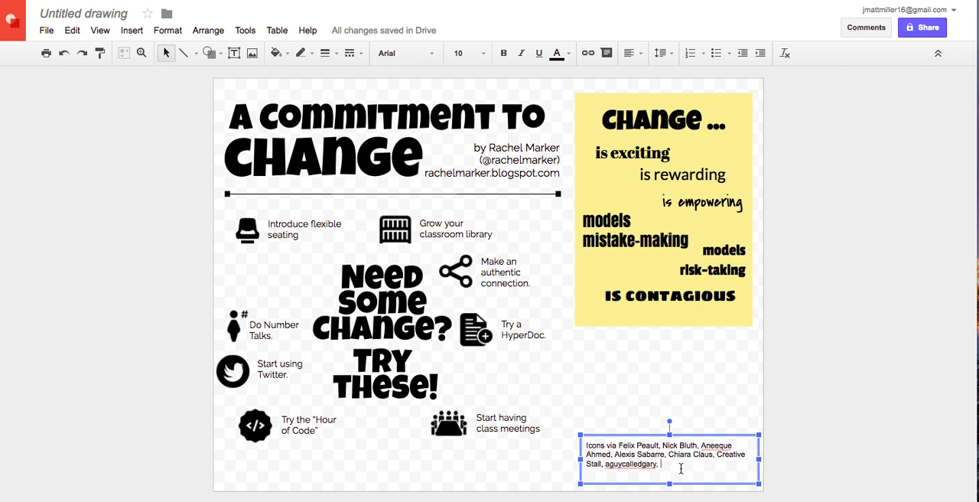
pyautogui.moveTo(730, 485)
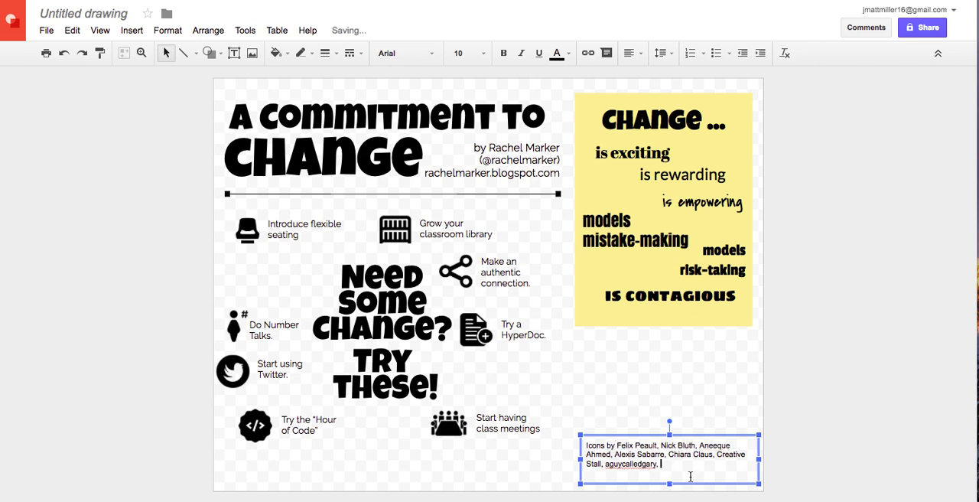
pyautogui.write('via')
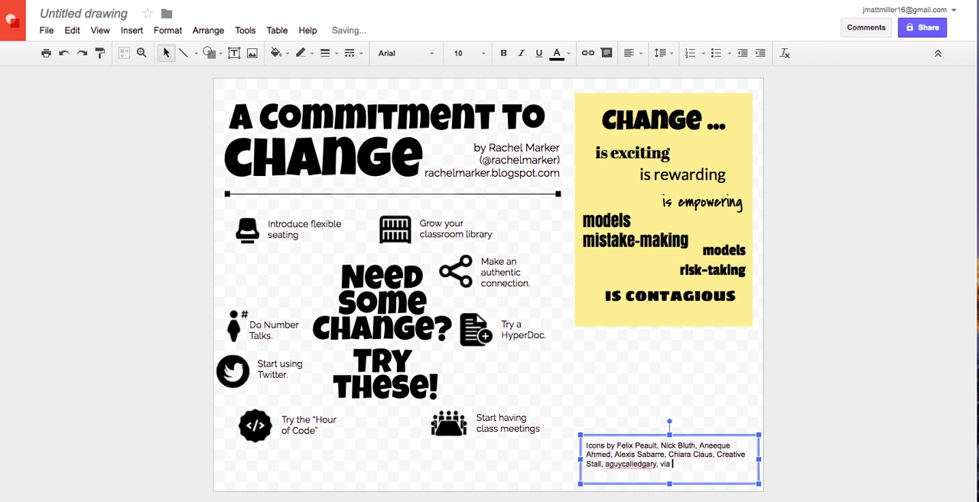
pyautogui.write('The Noun P')
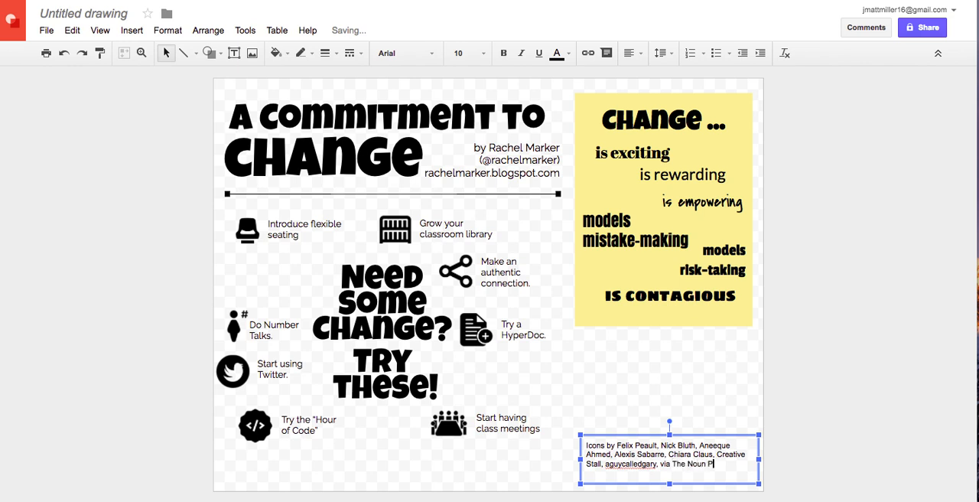
pyautogui.write('roject')
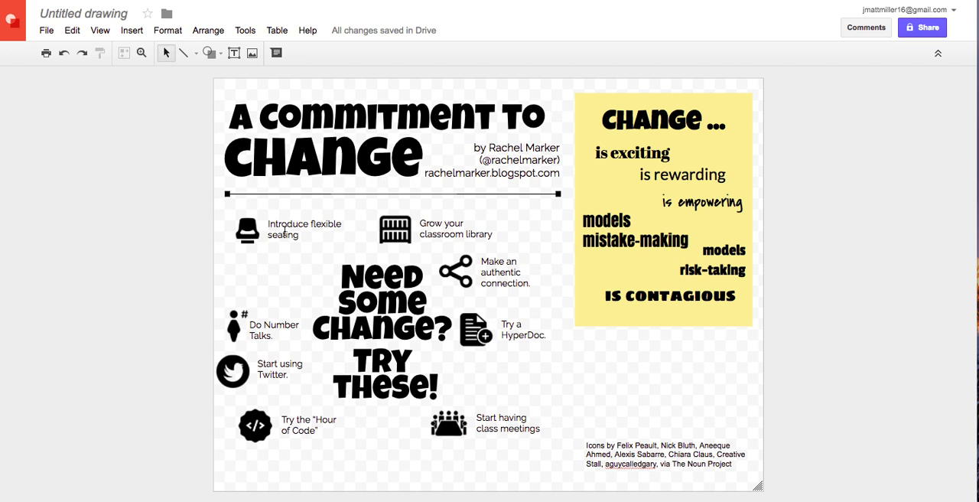
pyautogui.click(304, 229)
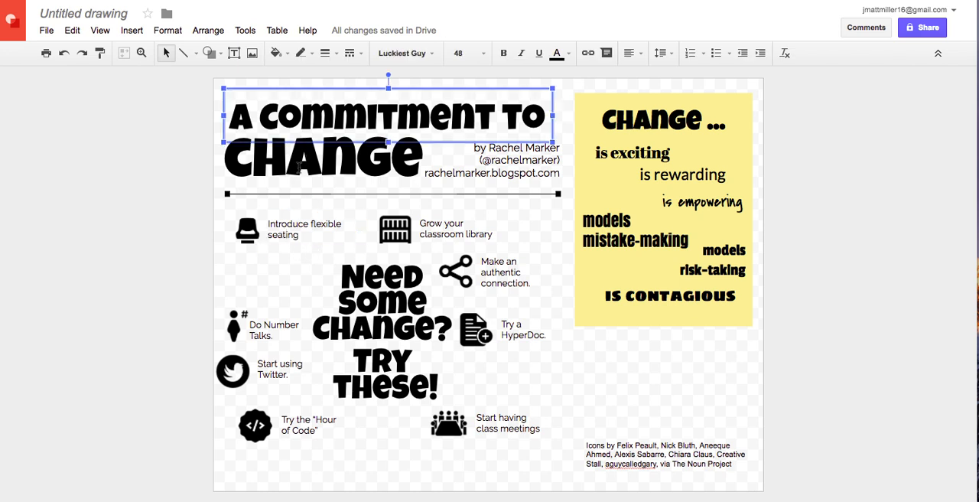
pyautogui.doubleClick(321, 161)
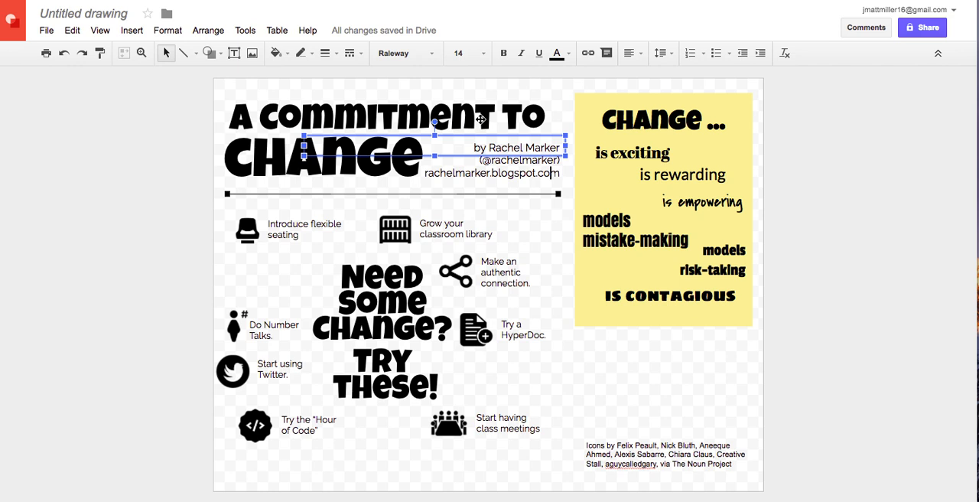
pyautogui.moveTo(495, 229)
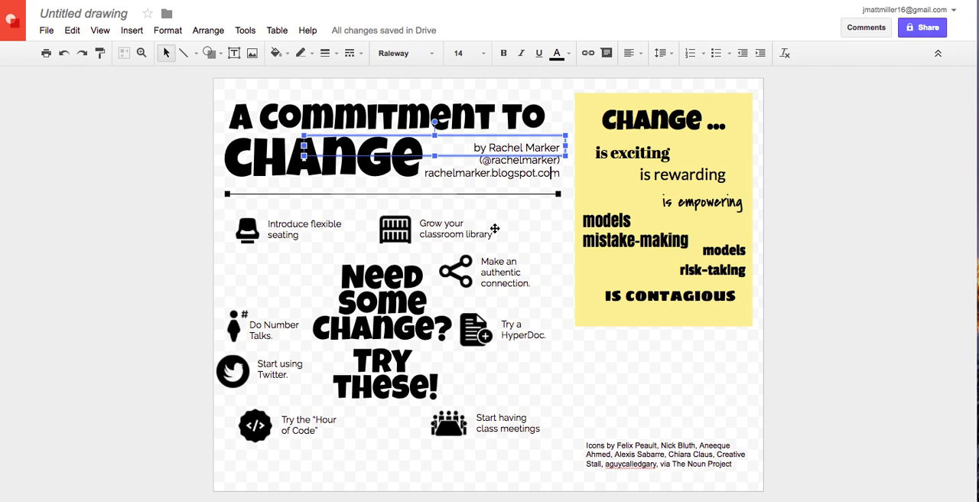
pyautogui.click(524, 328)
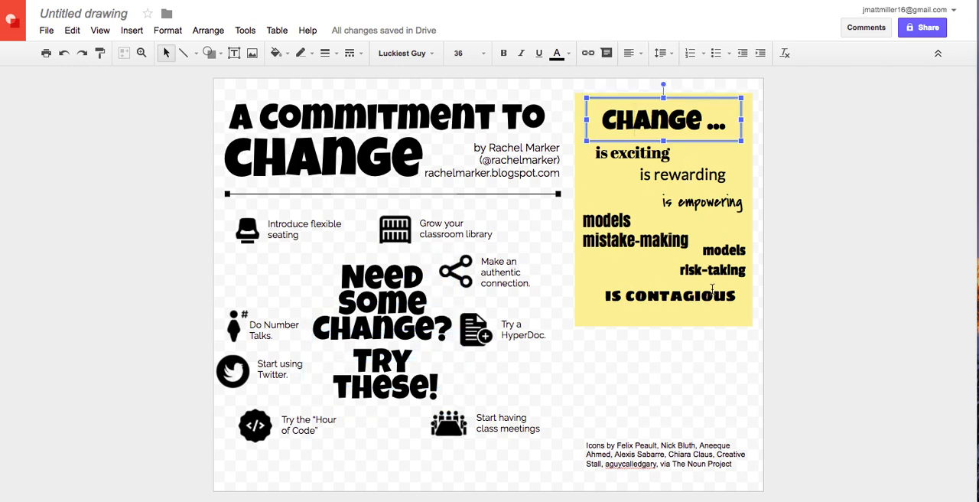
pyautogui.click(143, 299)
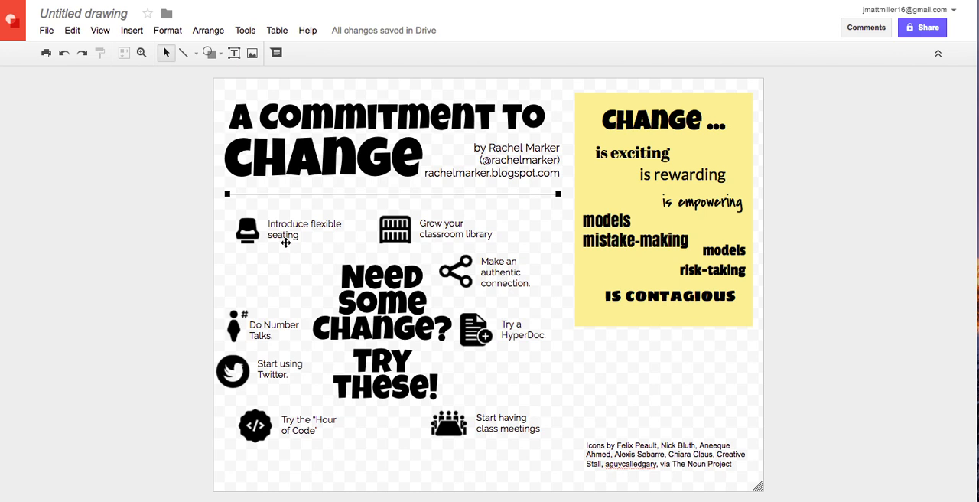
pyautogui.click(304, 228)
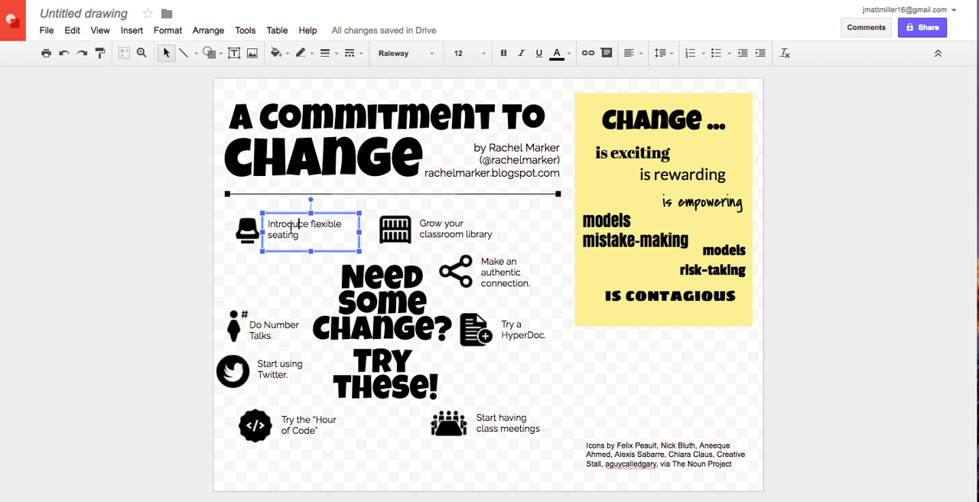
pyautogui.click(505, 272)
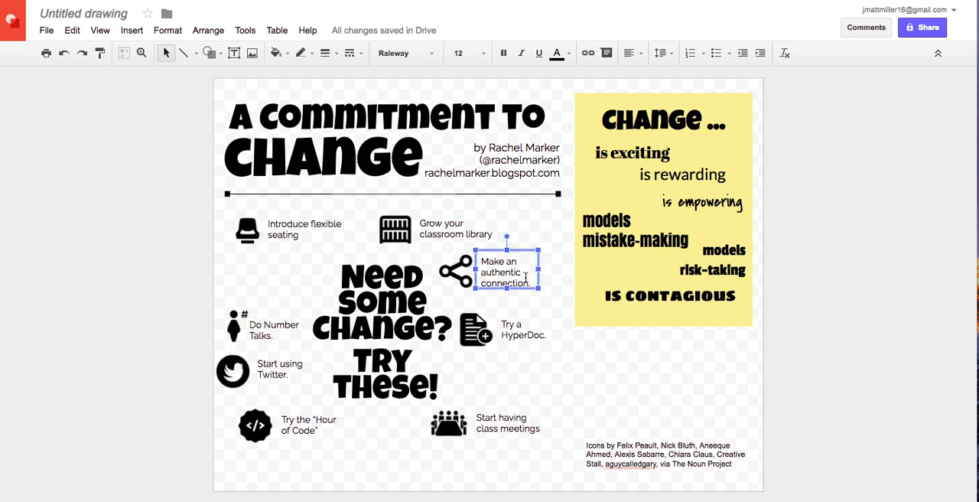
pyautogui.moveTo(298, 406)
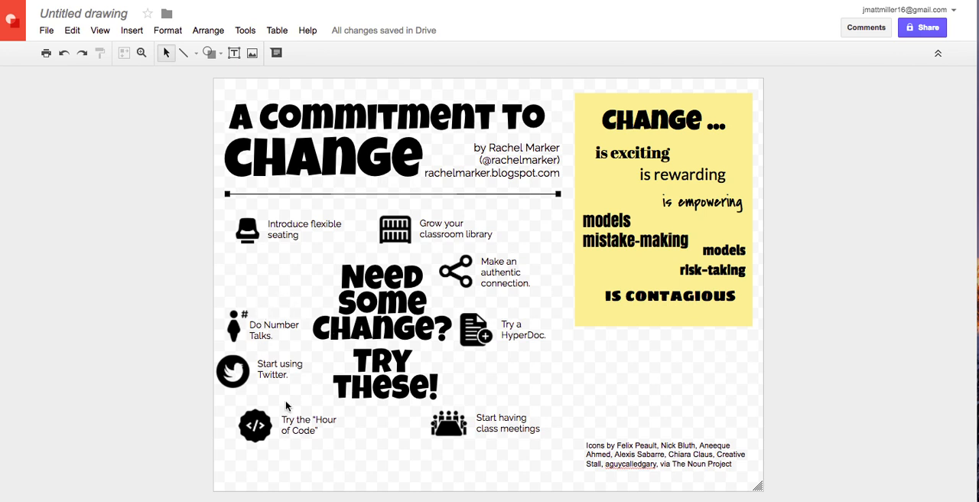
pyautogui.moveTo(411, 290)
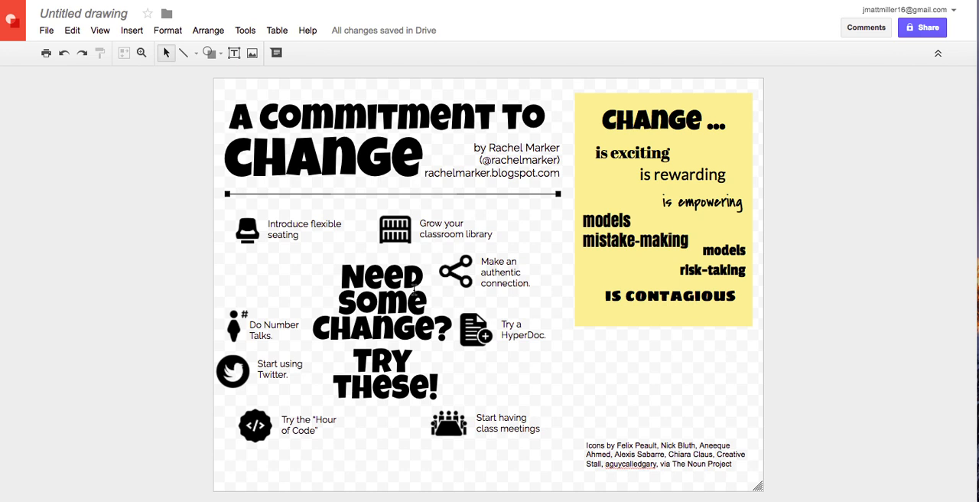
pyautogui.moveTo(295, 373)
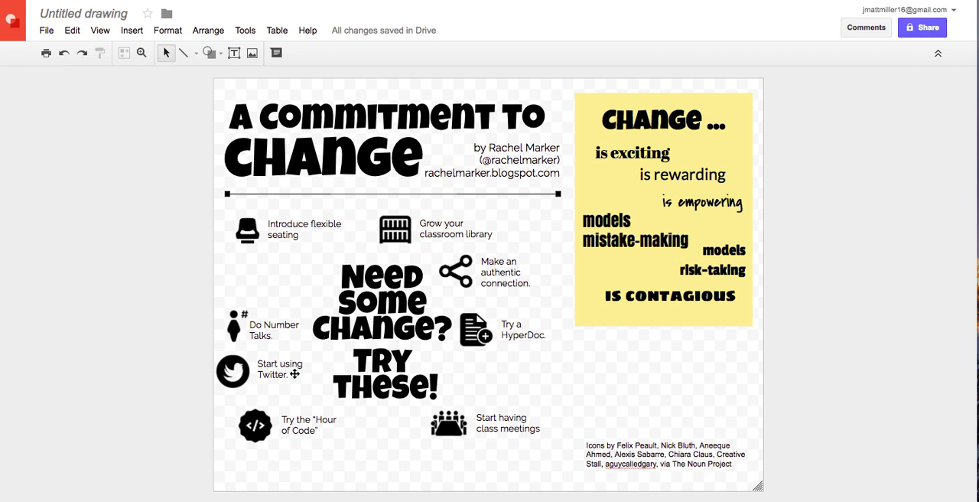
pyautogui.moveTo(350, 449)
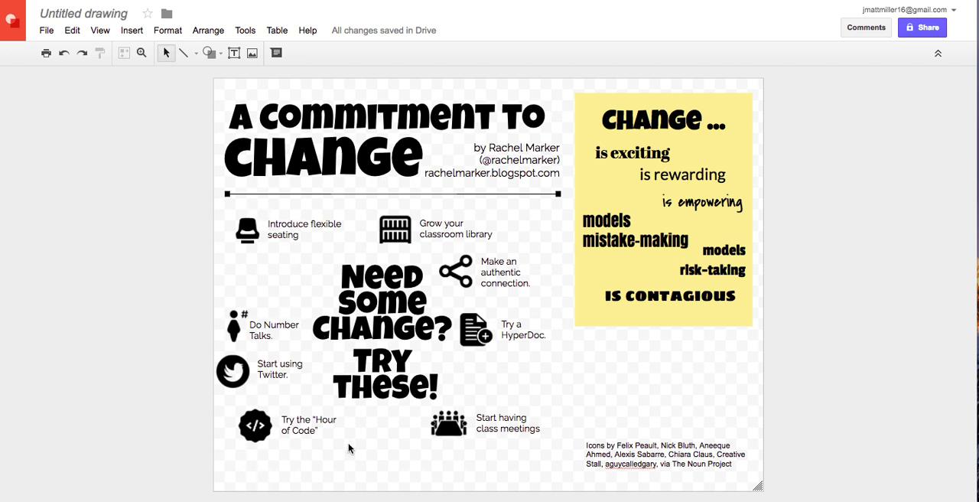
pyautogui.moveTo(410, 411)
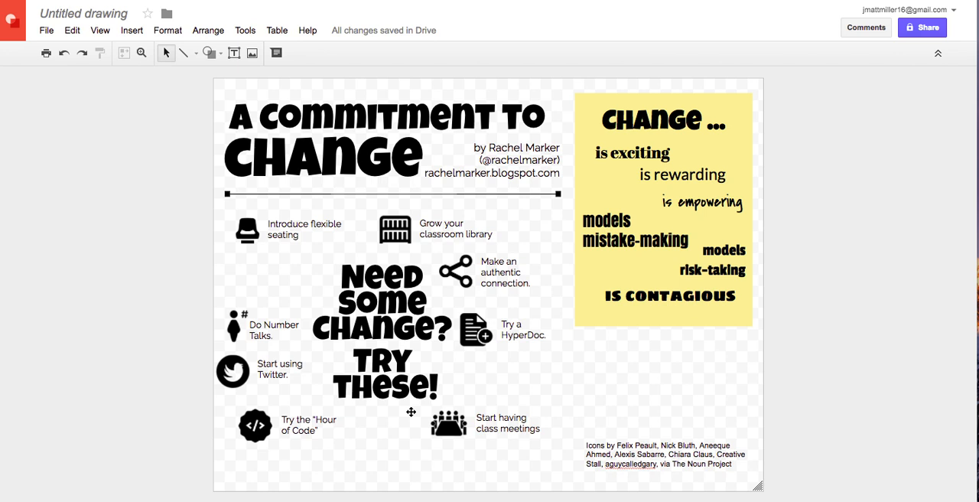
pyautogui.moveTo(589, 478)
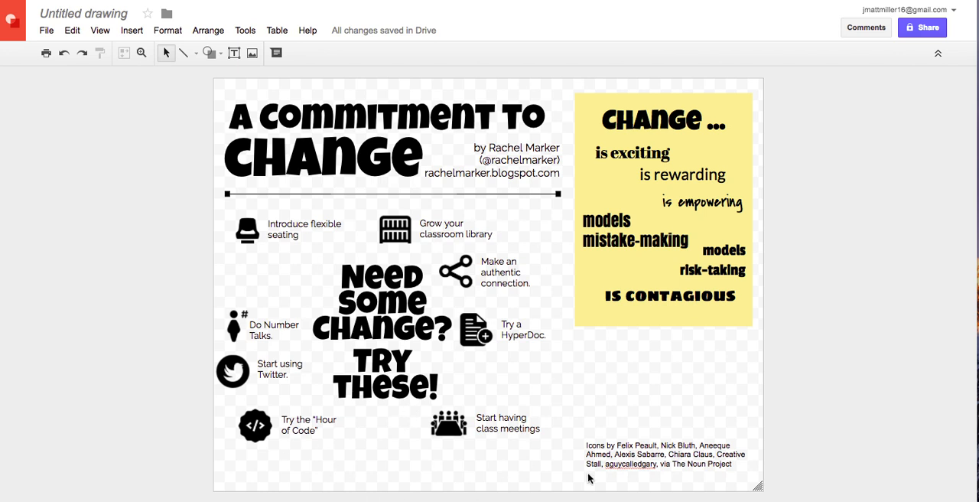
pyautogui.moveTo(648, 433)
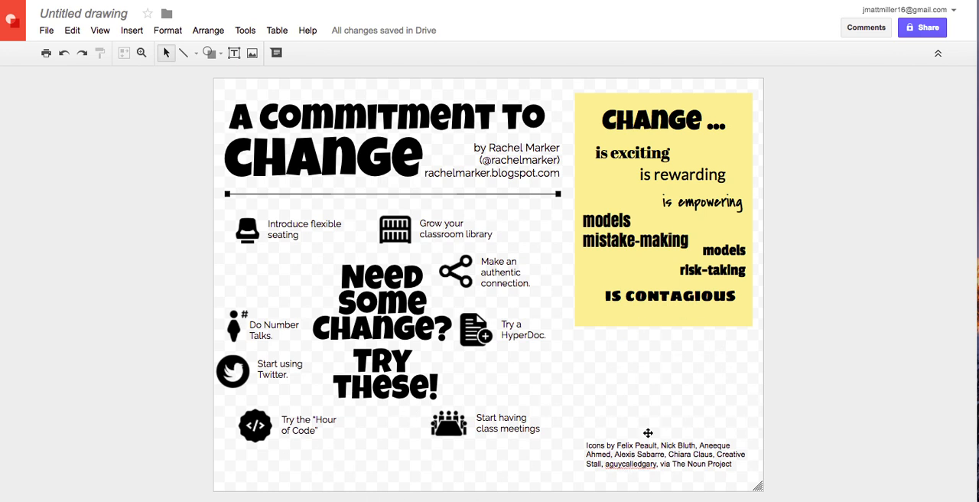
pyautogui.moveTo(571, 351)
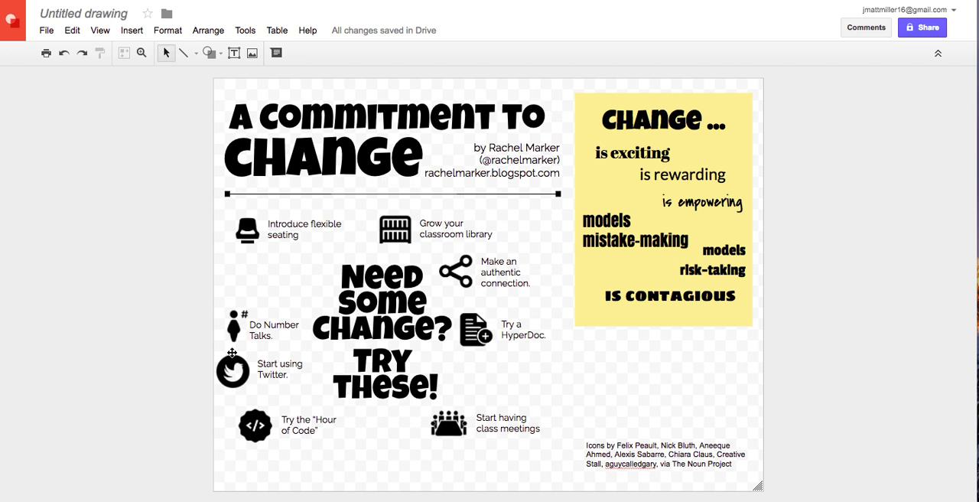
pyautogui.click(233, 325)
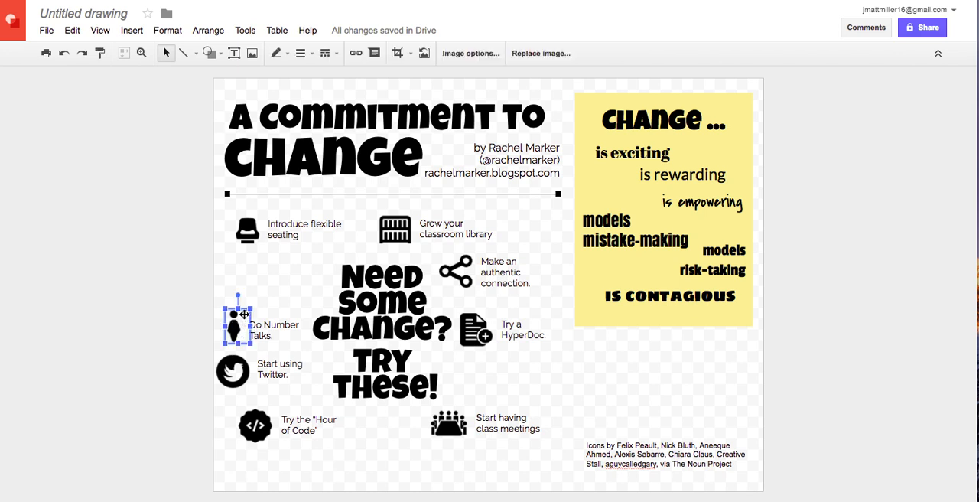
pyautogui.click(397, 53)
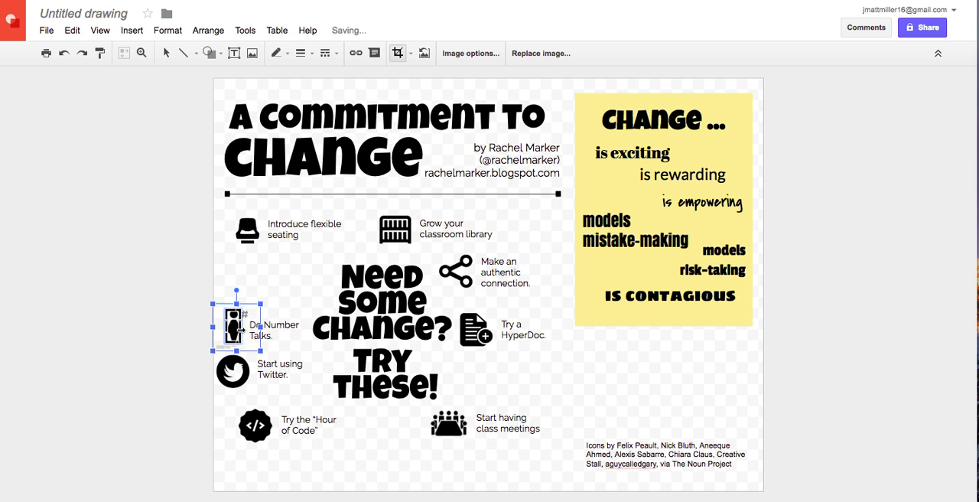
pyautogui.click(161, 395)
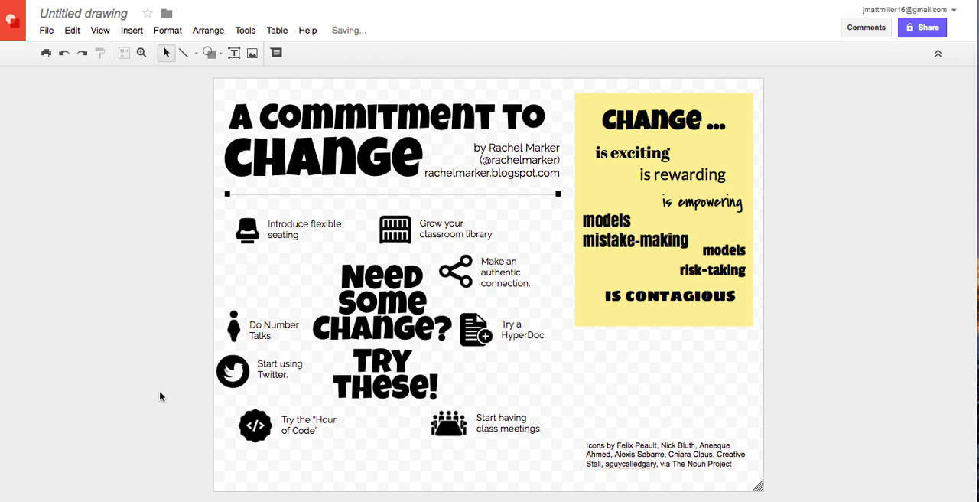
pyautogui.click(233, 325)
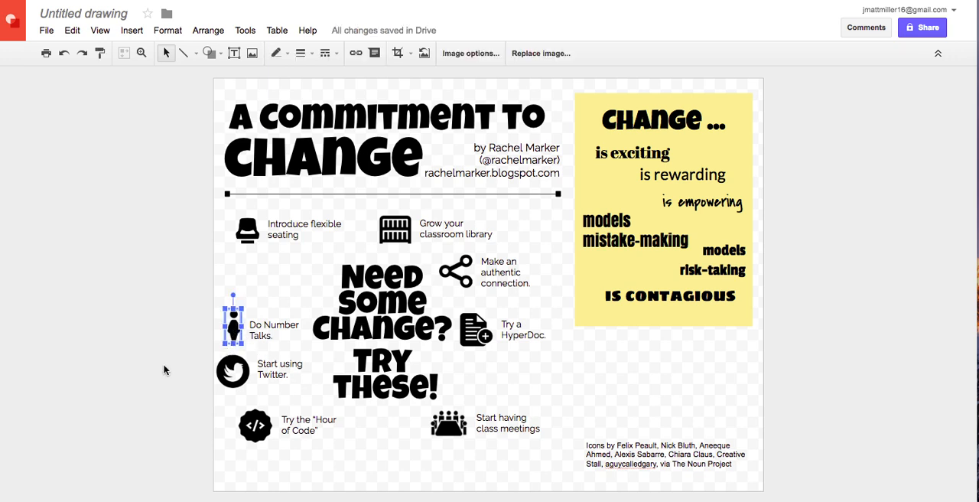
pyautogui.moveTo(154, 374)
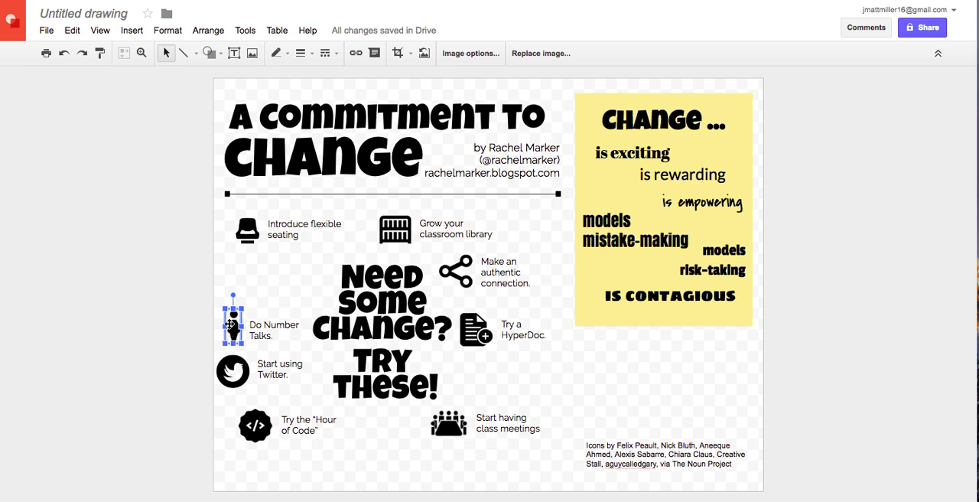
pyautogui.moveTo(224, 354)
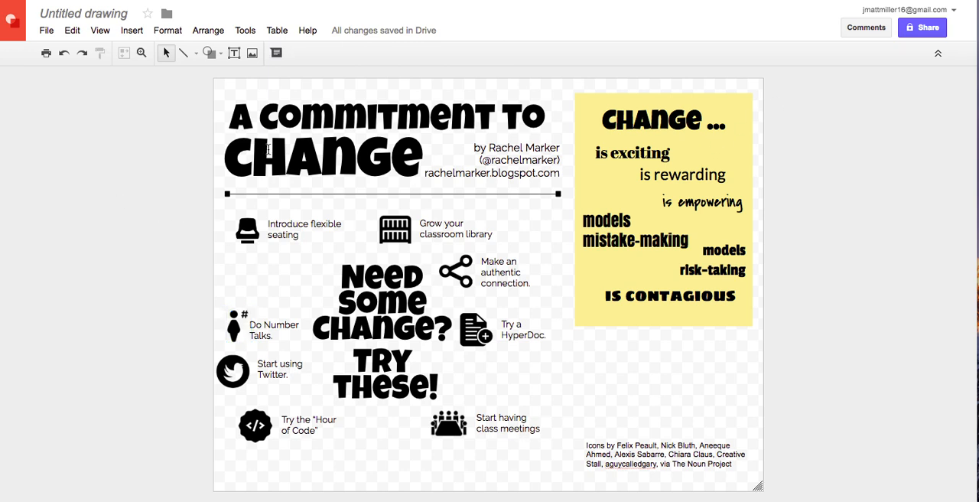
pyautogui.moveTo(46, 31)
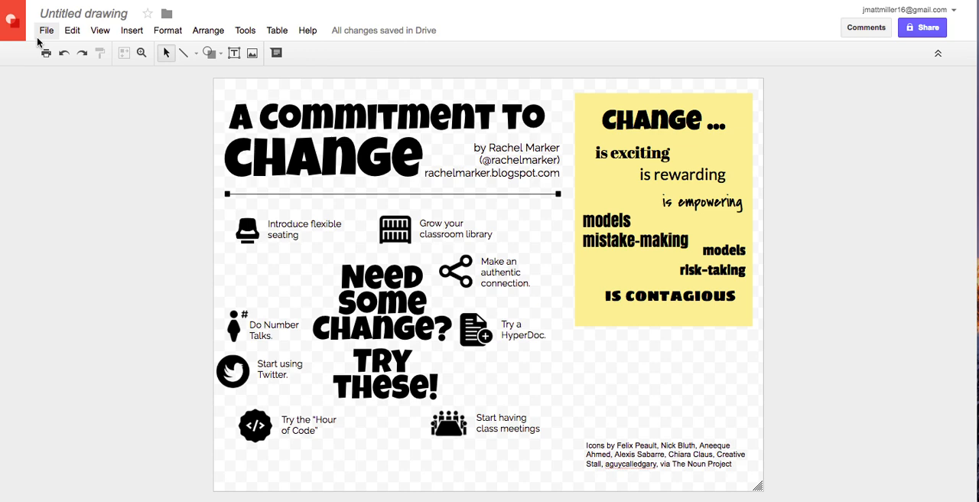
pyautogui.click(45, 31)
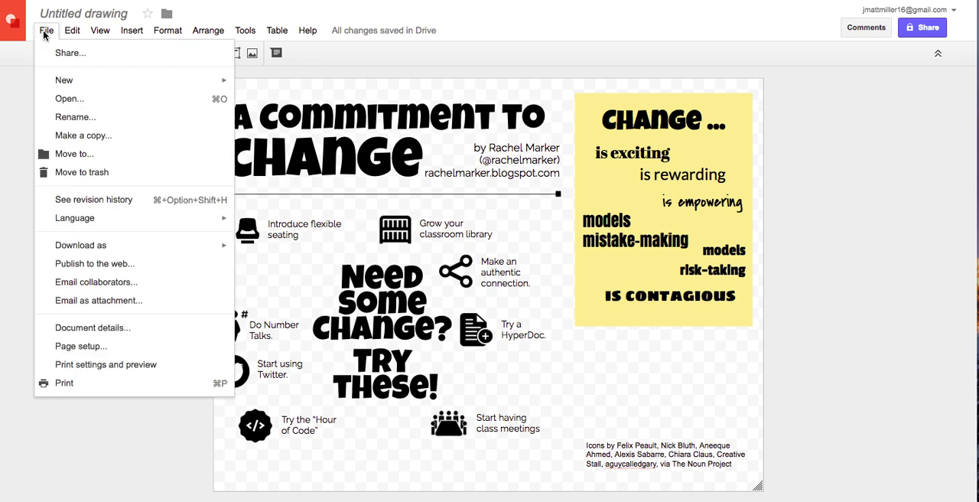
pyautogui.click(111, 354)
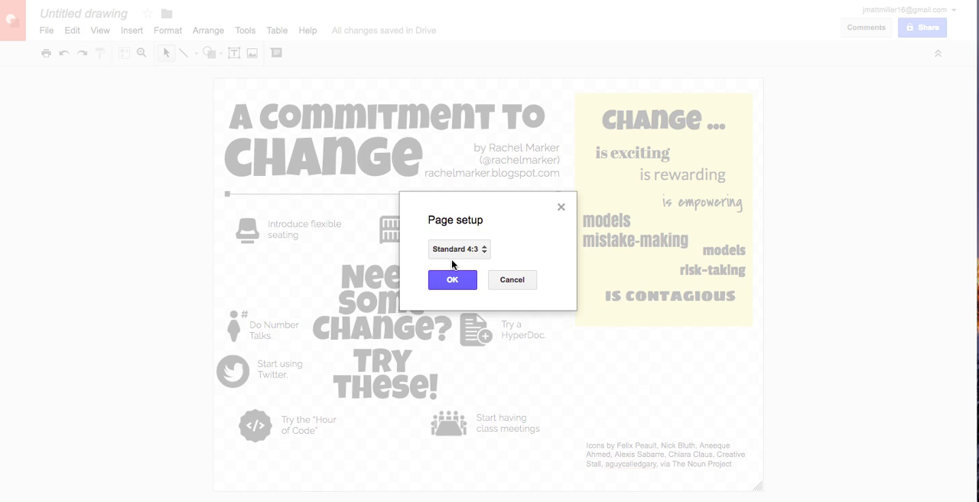
pyautogui.moveTo(446, 237)
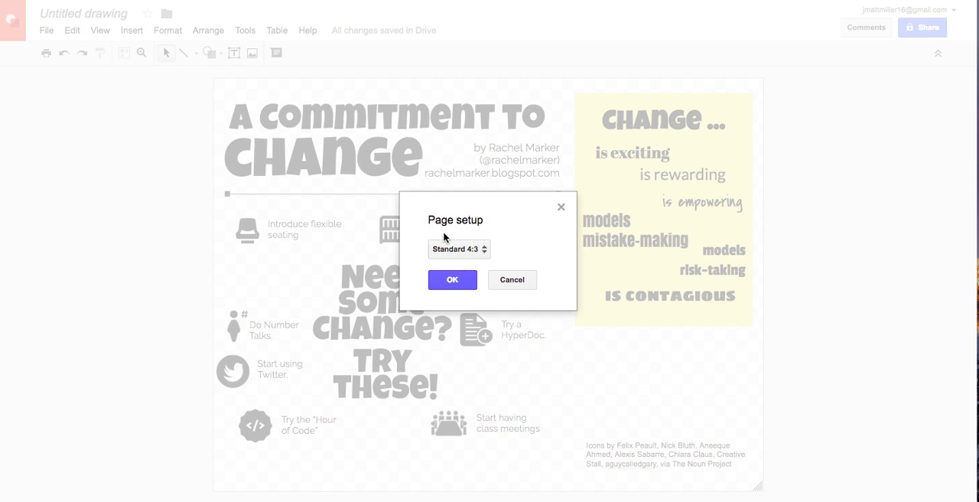
pyautogui.click(458, 248)
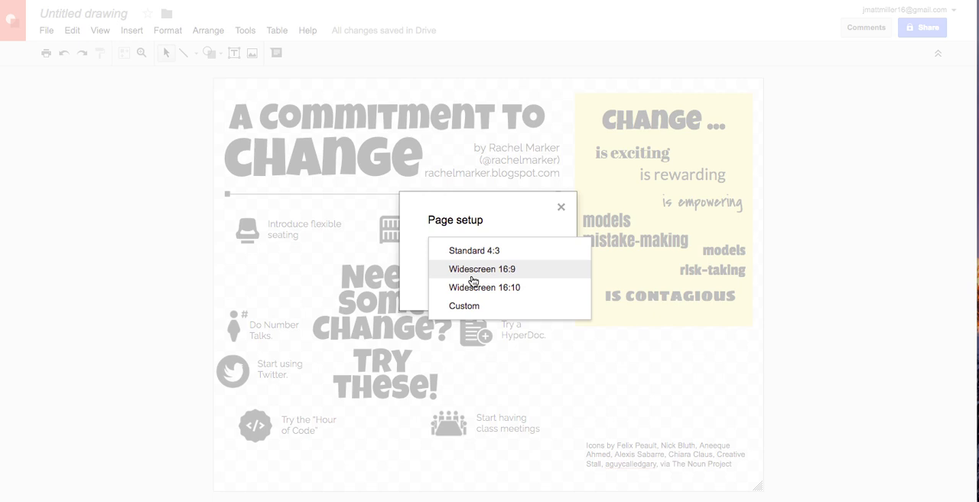
pyautogui.click(464, 305)
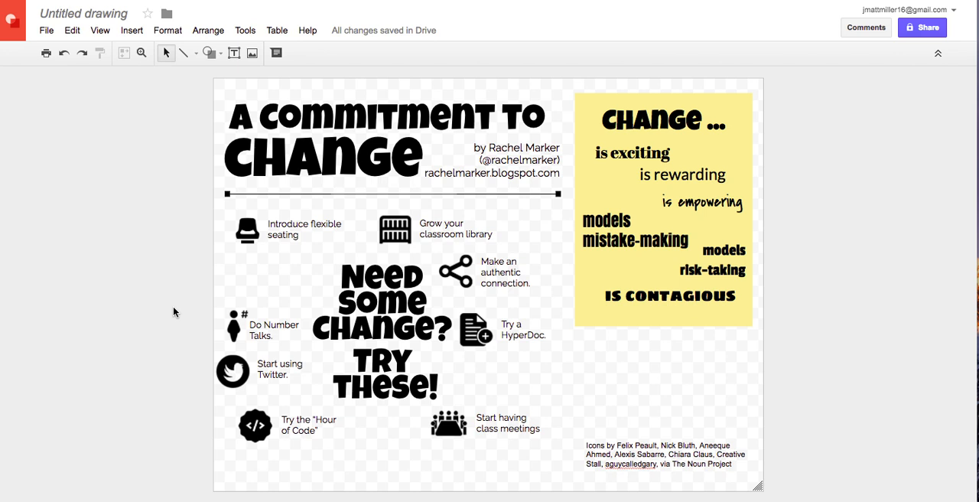
pyautogui.moveTo(183, 283)
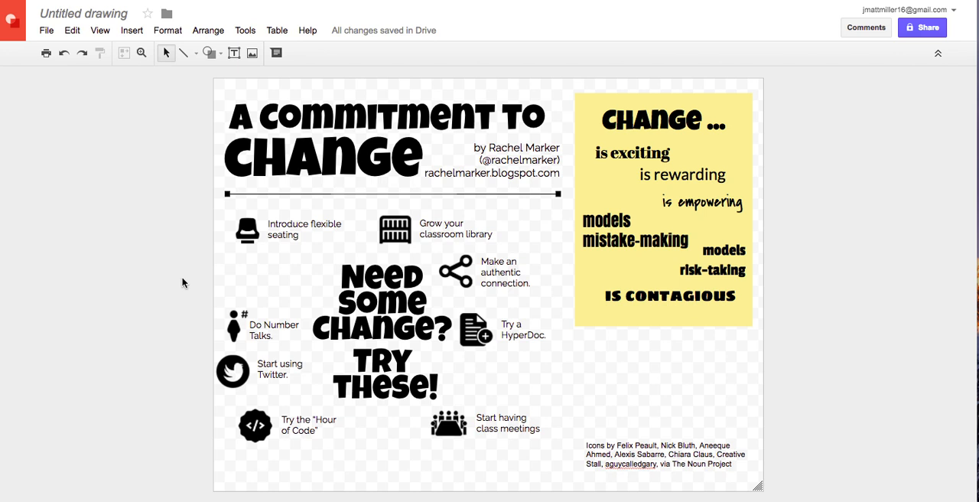
pyautogui.moveTo(234, 312)
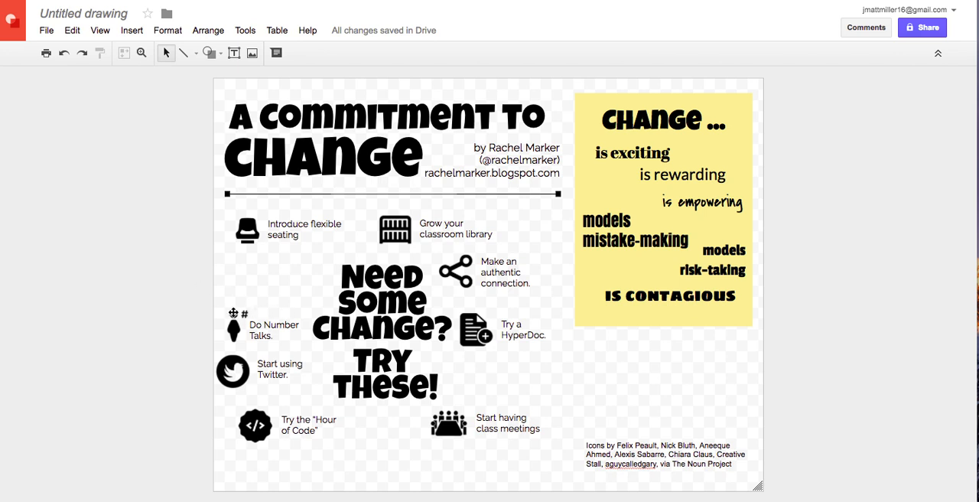
pyautogui.moveTo(354, 312)
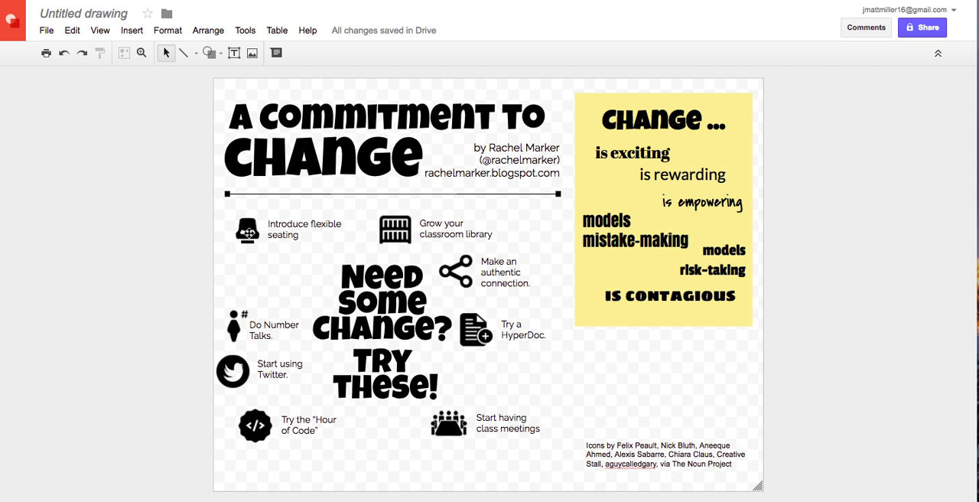
# Briefly select the seating icon, then select and release the 'Do Number Talks' caption
pyautogui.click(246, 228)
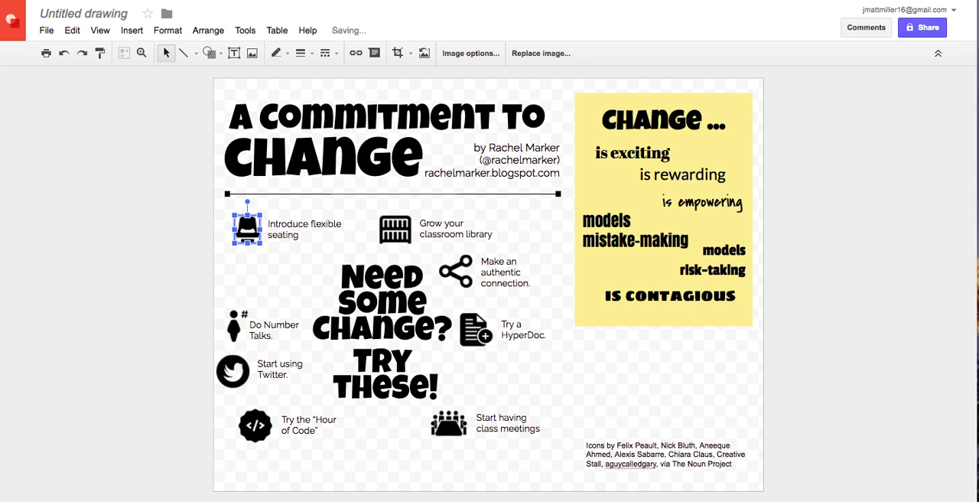
pyautogui.click(193, 281)
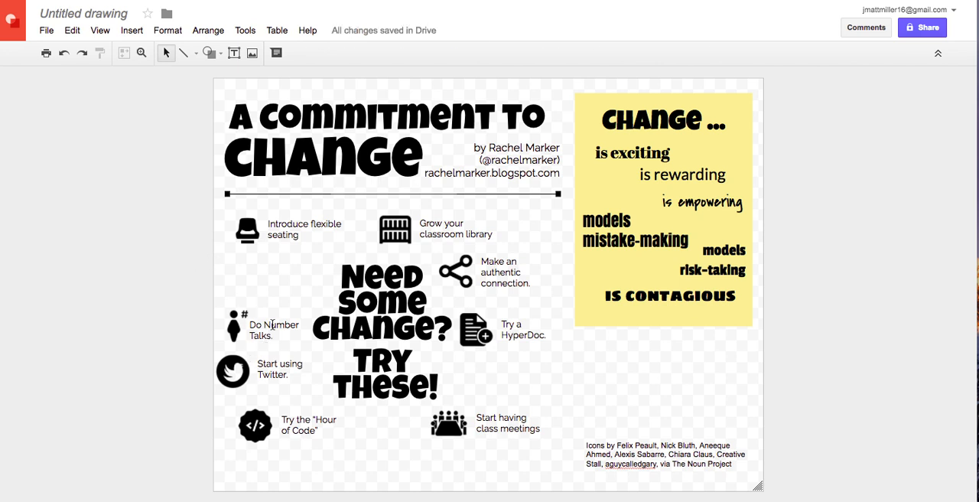
pyautogui.click(274, 325)
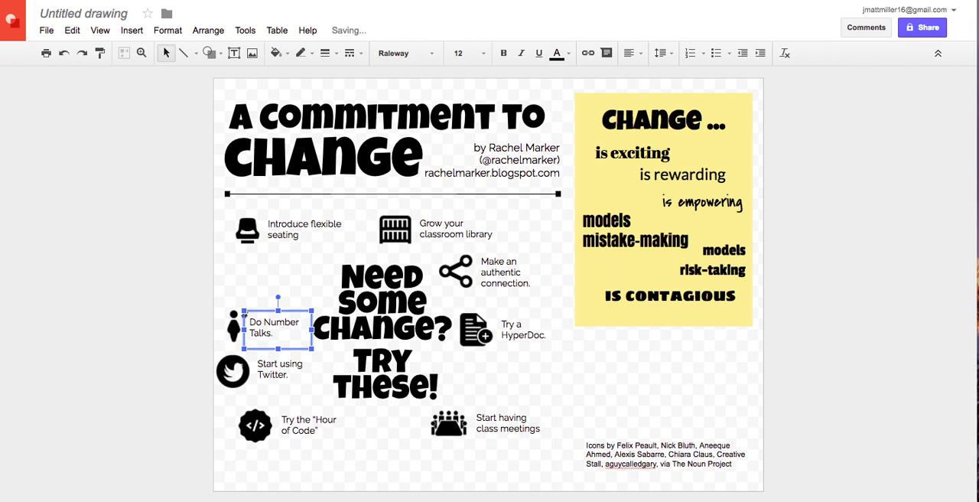
pyautogui.click(130, 351)
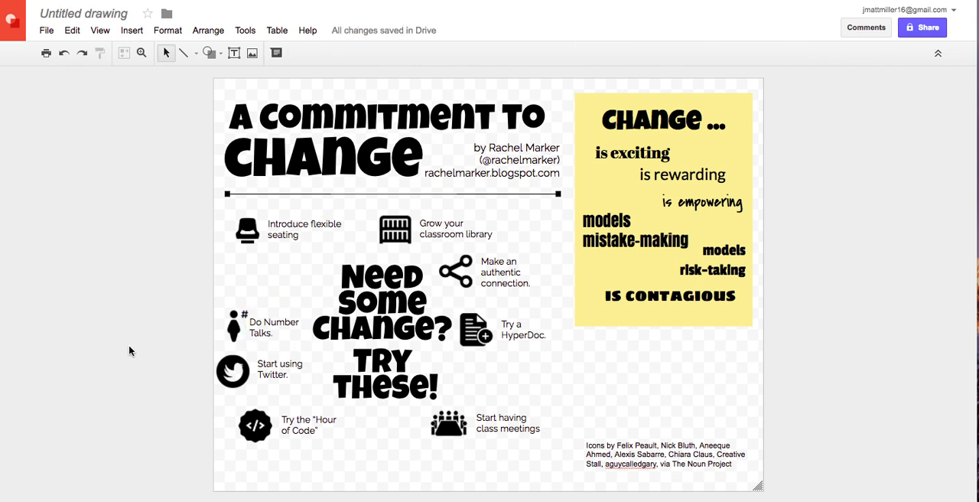
pyautogui.moveTo(165, 341)
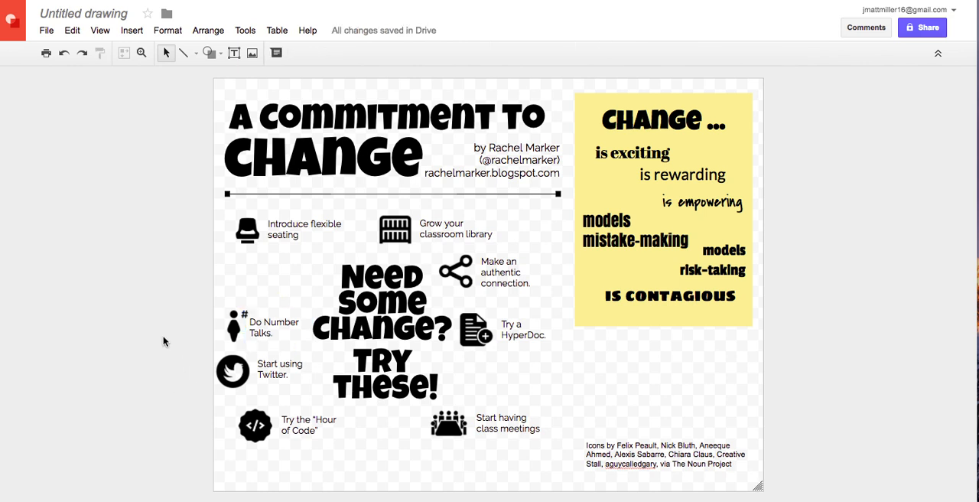
pyautogui.moveTo(146, 177)
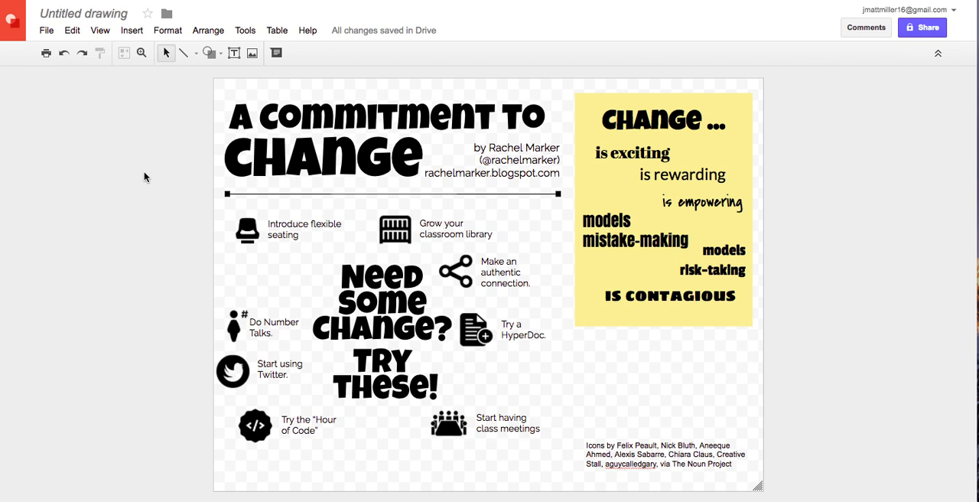
# Open the File menu to reach the JPEG download option for the infographic
pyautogui.click(46, 30)
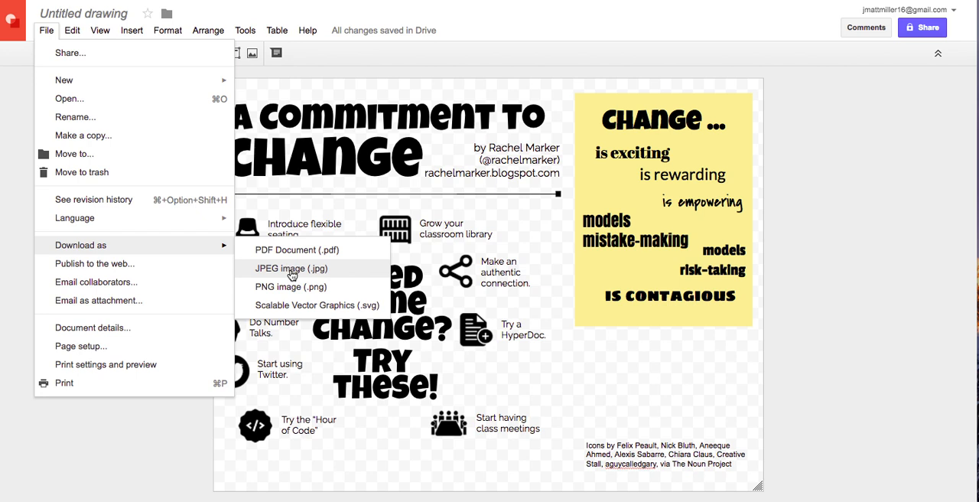
pyautogui.moveTo(291, 274)
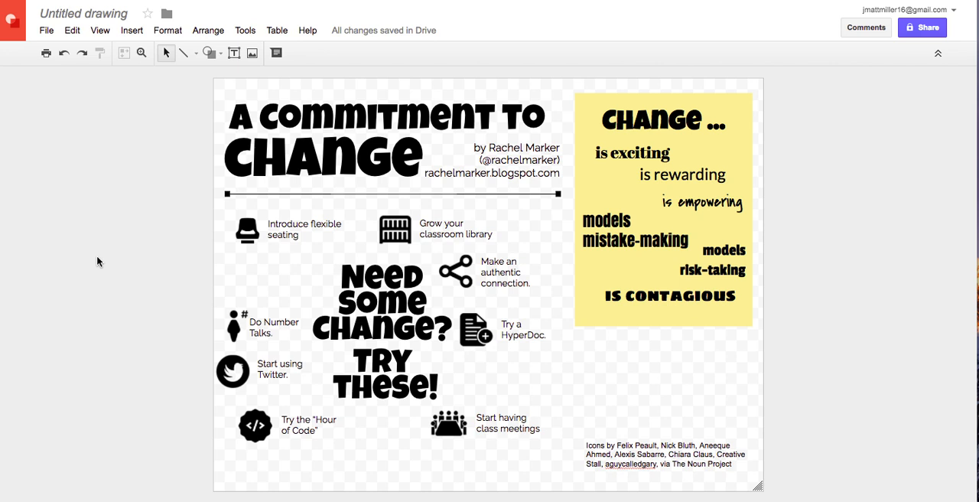
pyautogui.moveTo(101, 251)
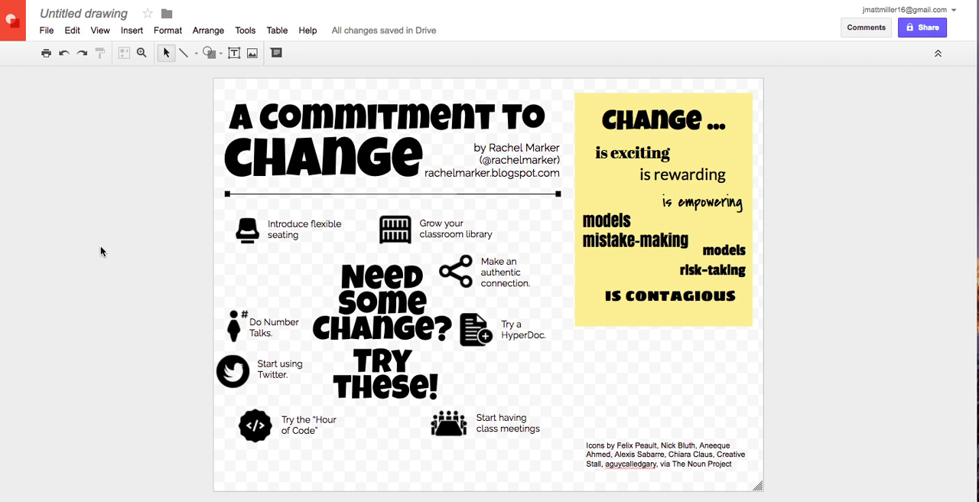
pyautogui.moveTo(140, 182)
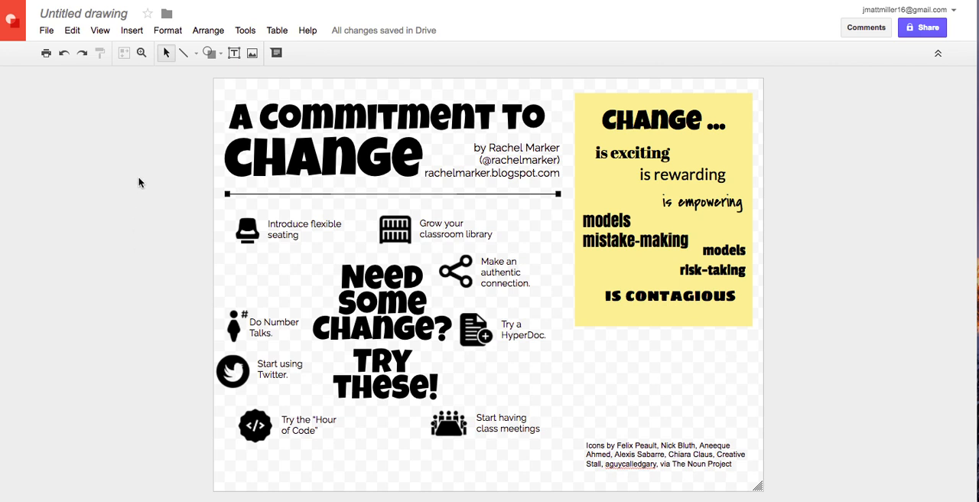